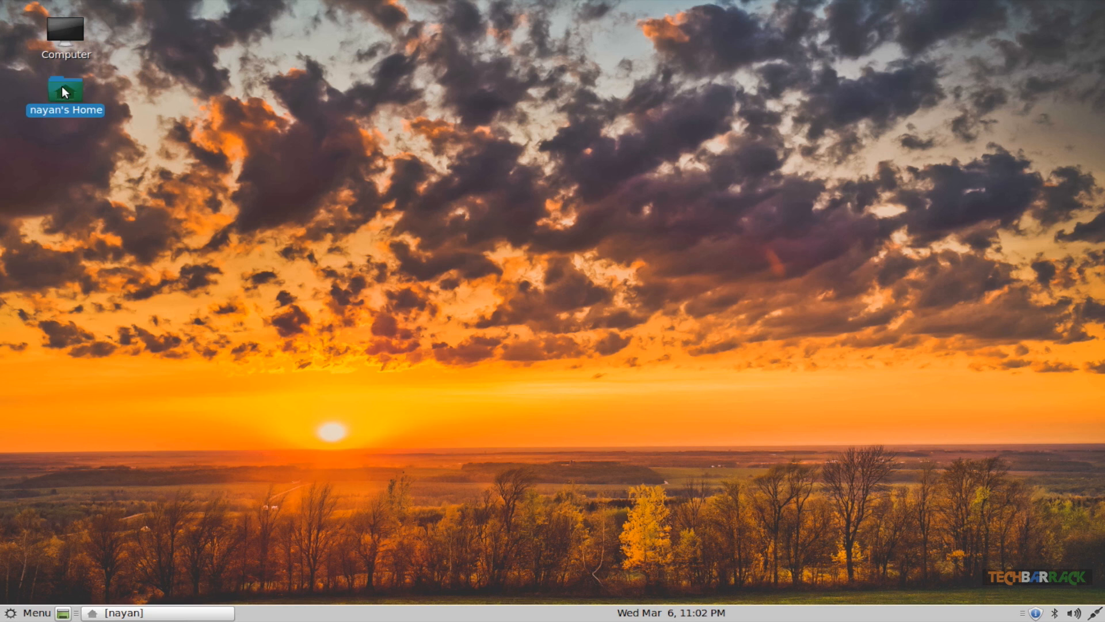
# Step: Browse the home folder and the Computer location with its drives, details and history
pyautogui.doubleClick(64, 90)
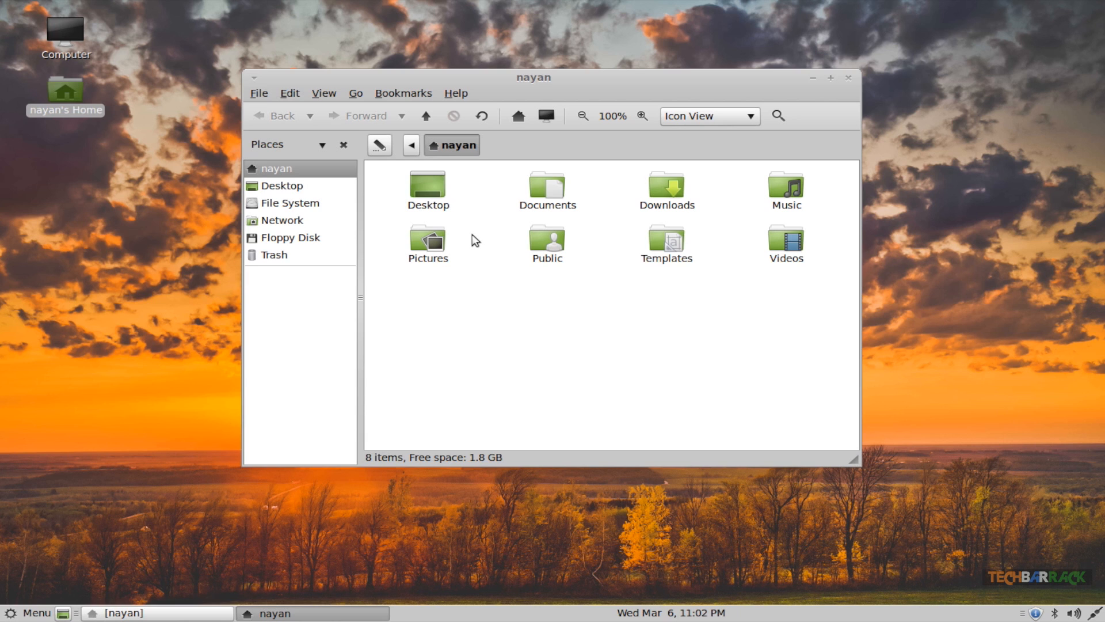
pyautogui.moveTo(399, 228)
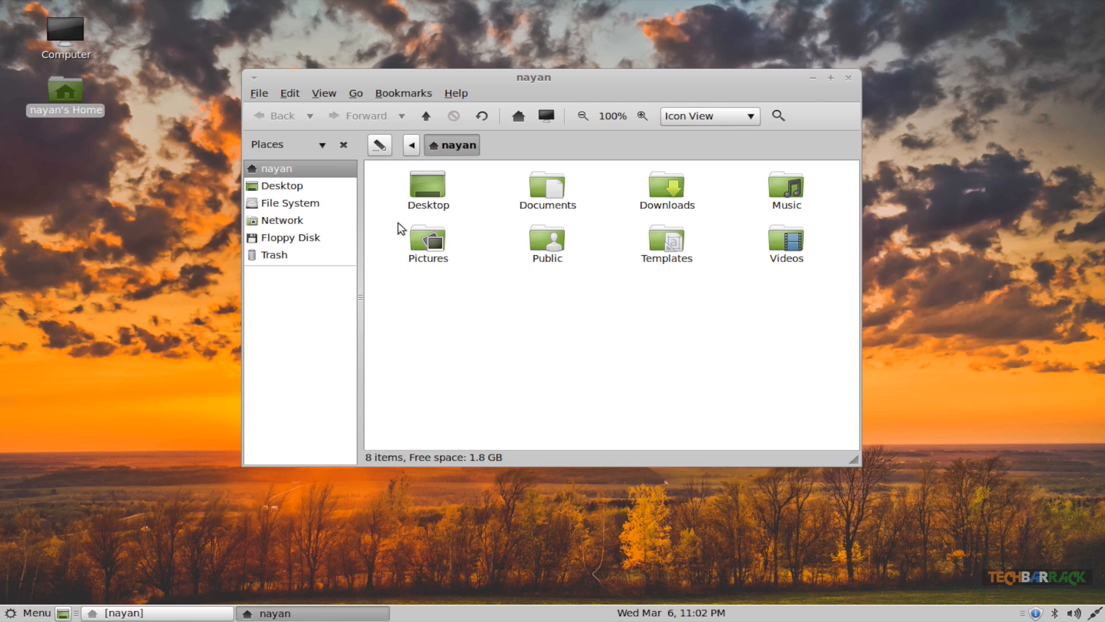
pyautogui.moveTo(828, 67)
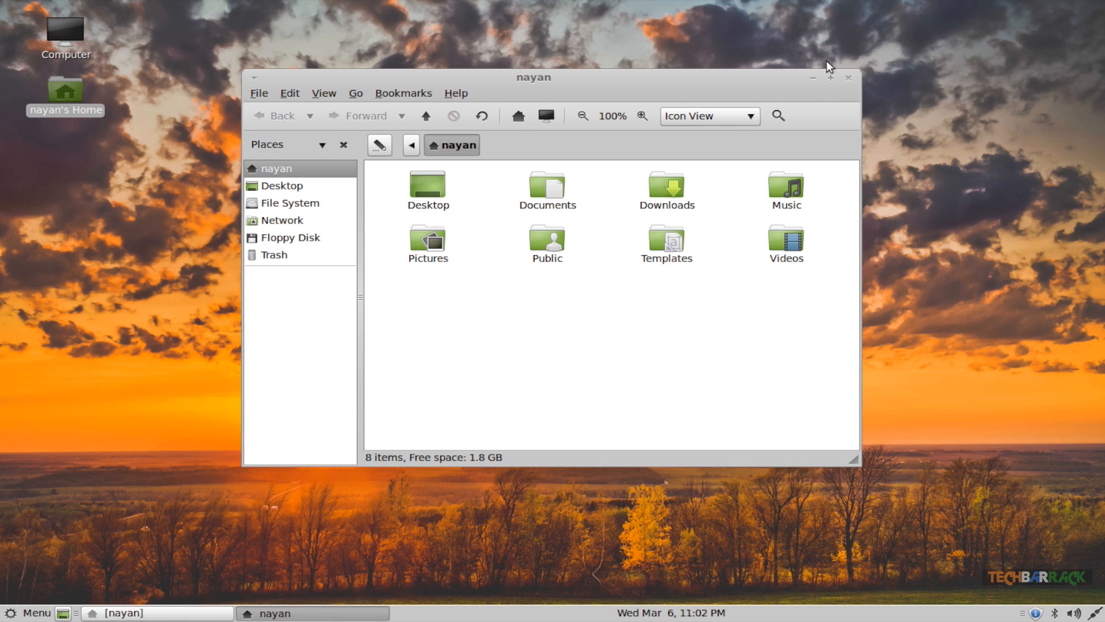
pyautogui.click(849, 77)
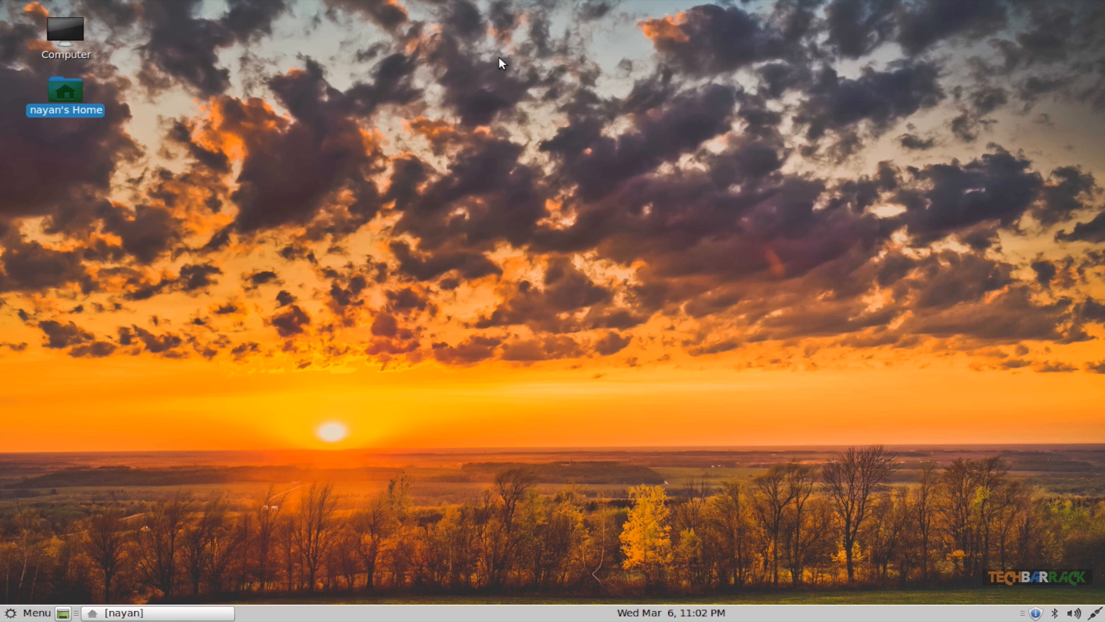
pyautogui.doubleClick(64, 32)
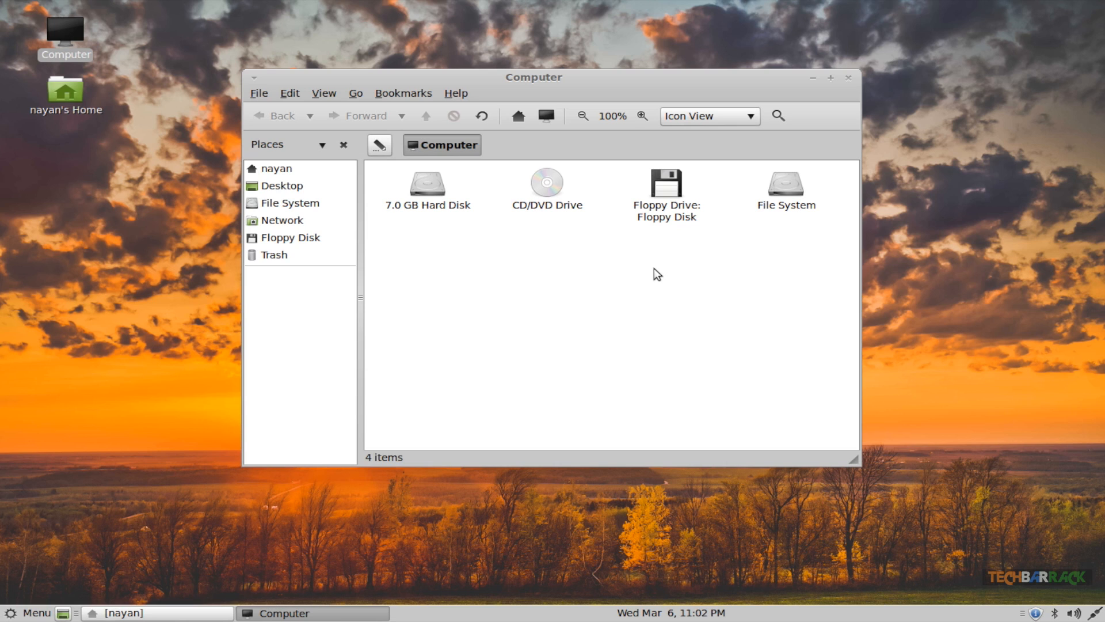
pyautogui.moveTo(590, 322)
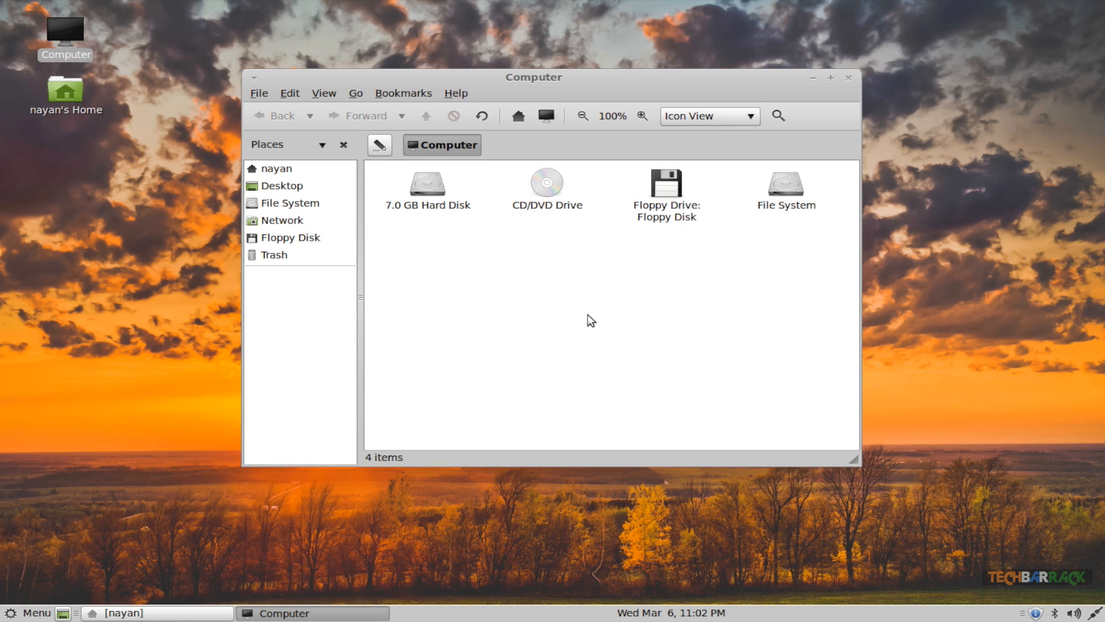
pyautogui.moveTo(388, 251)
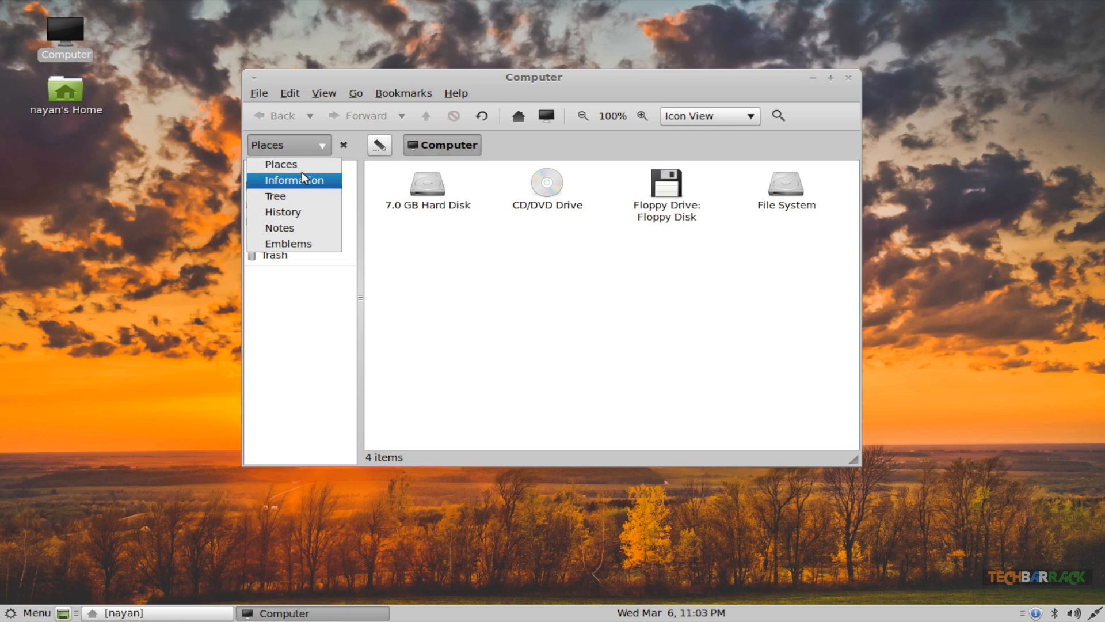
pyautogui.click(292, 180)
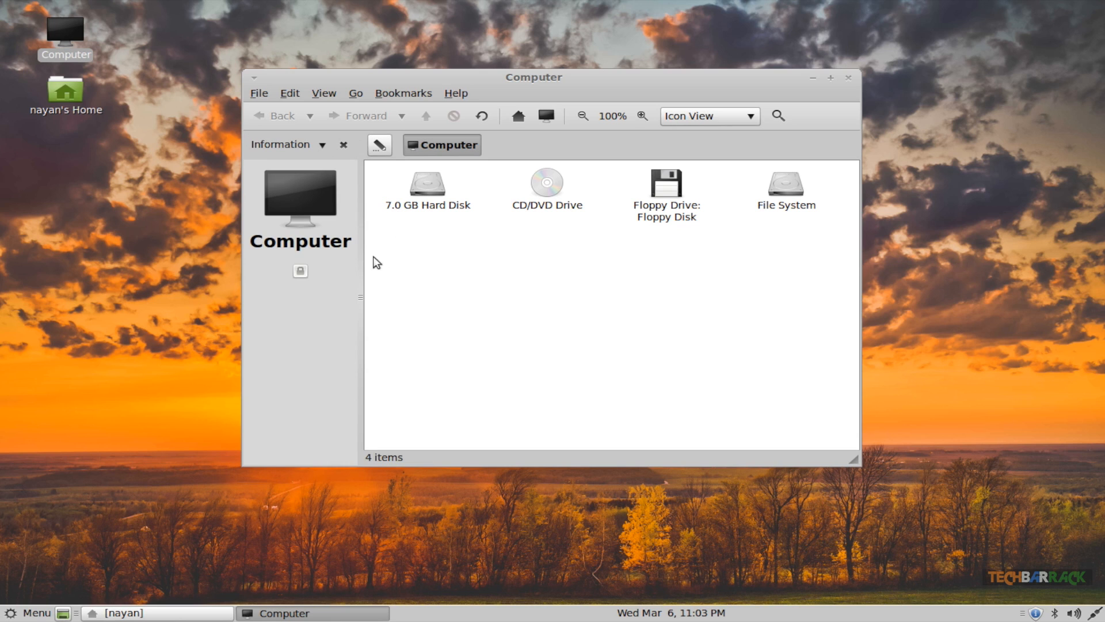
pyautogui.moveTo(318, 242)
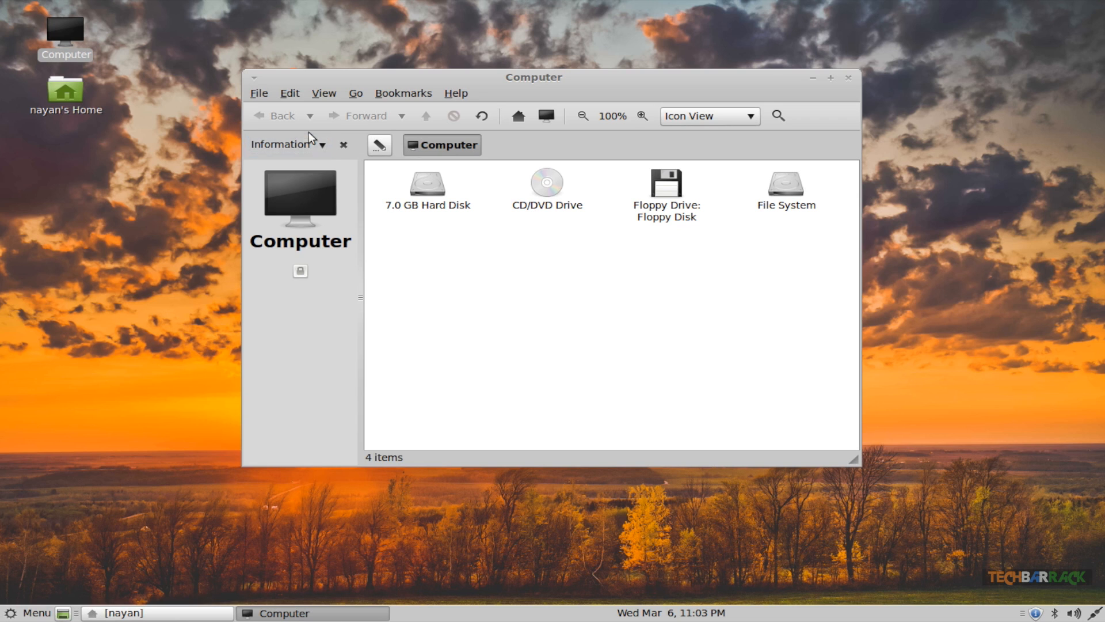
pyautogui.moveTo(304, 189)
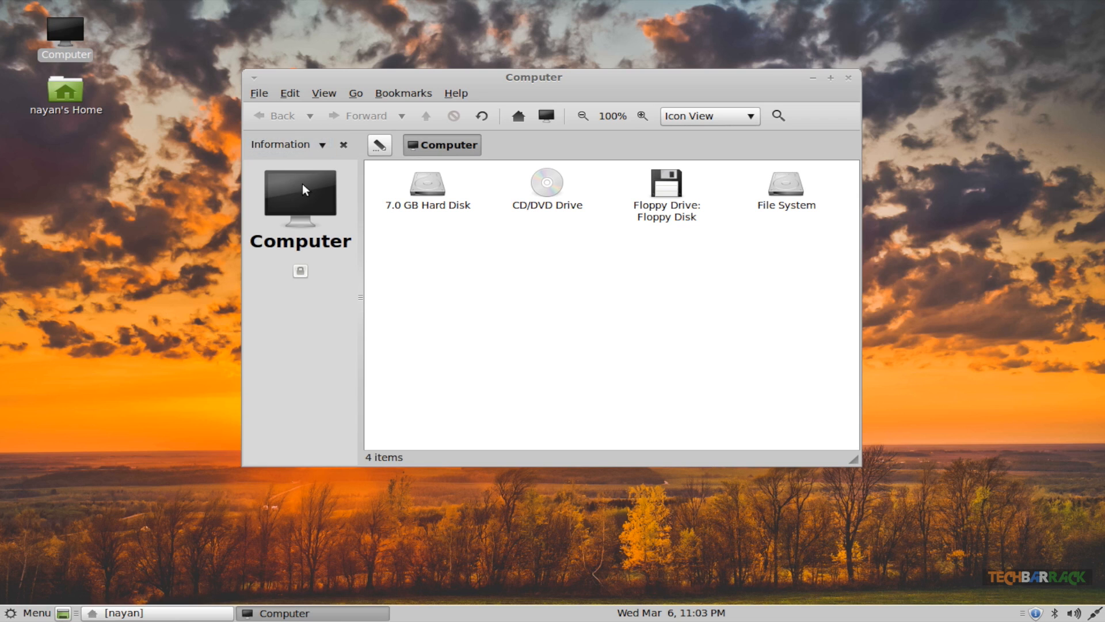
pyautogui.click(323, 145)
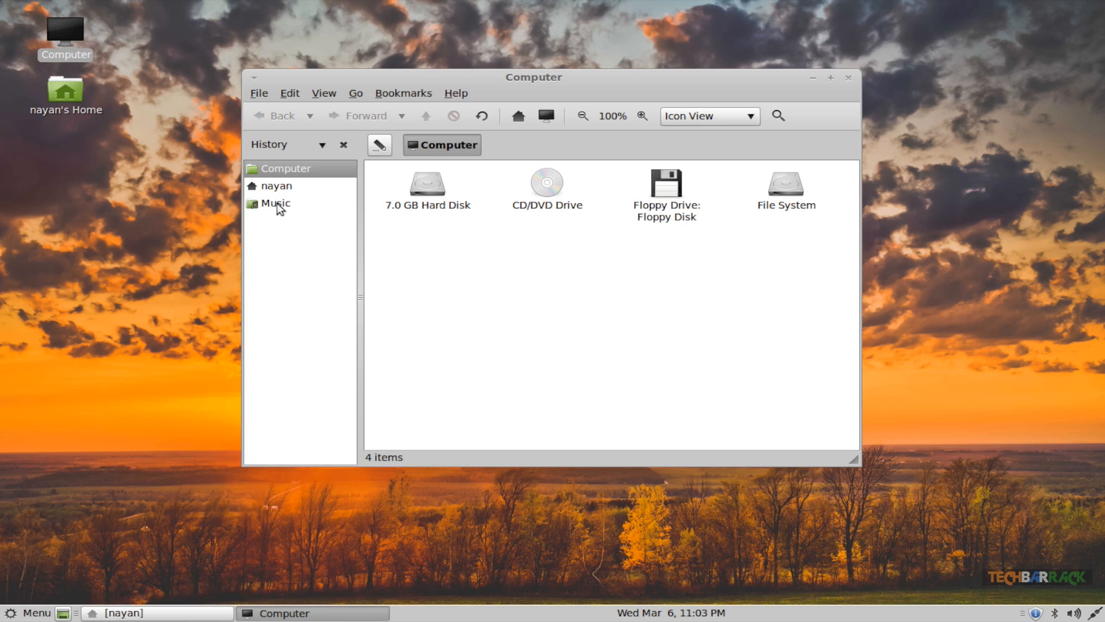
pyautogui.click(848, 77)
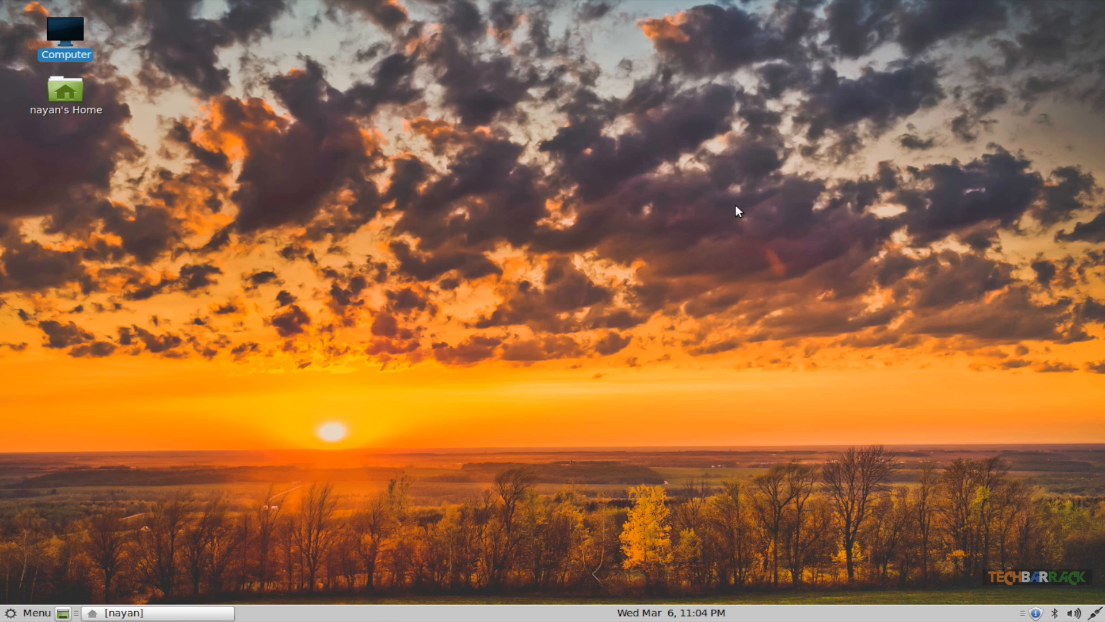
pyautogui.moveTo(189, 500)
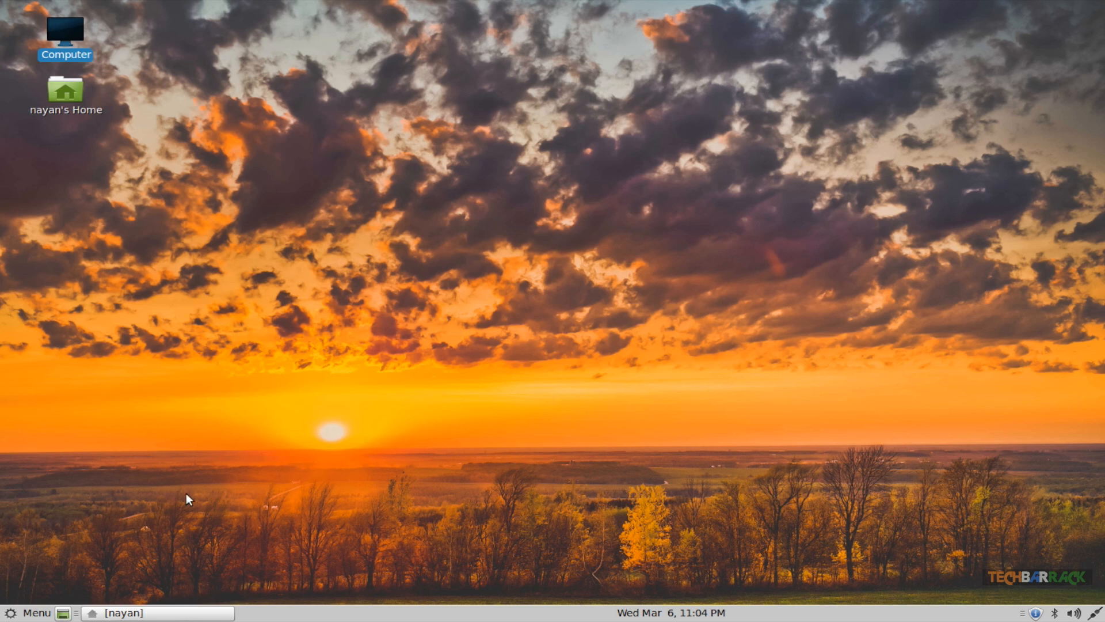
pyautogui.moveTo(501, 619)
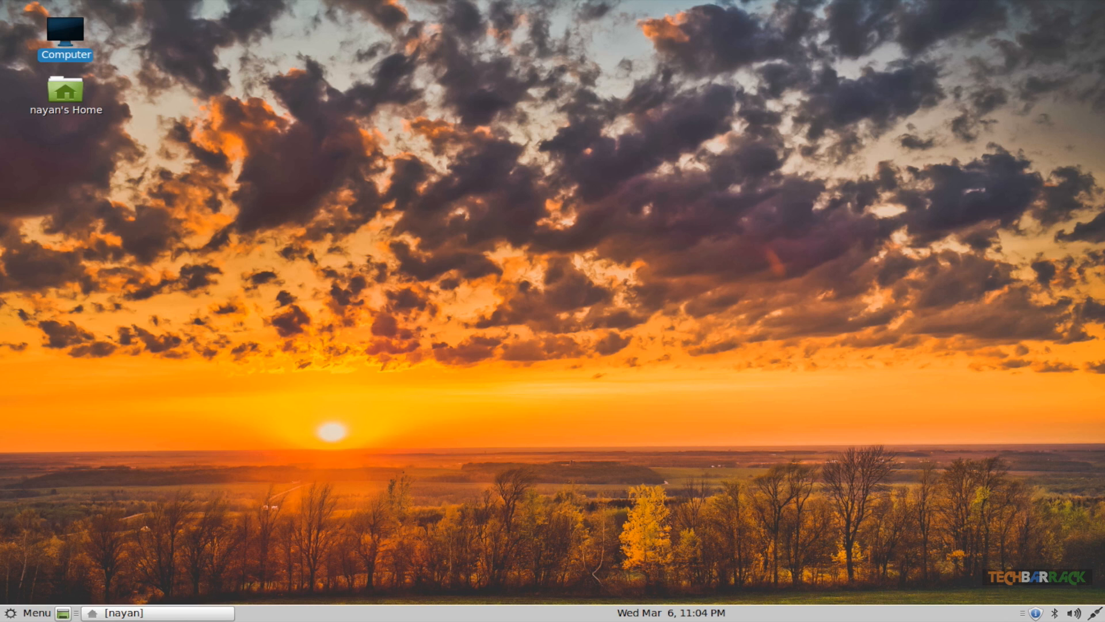
pyautogui.moveTo(1057, 611)
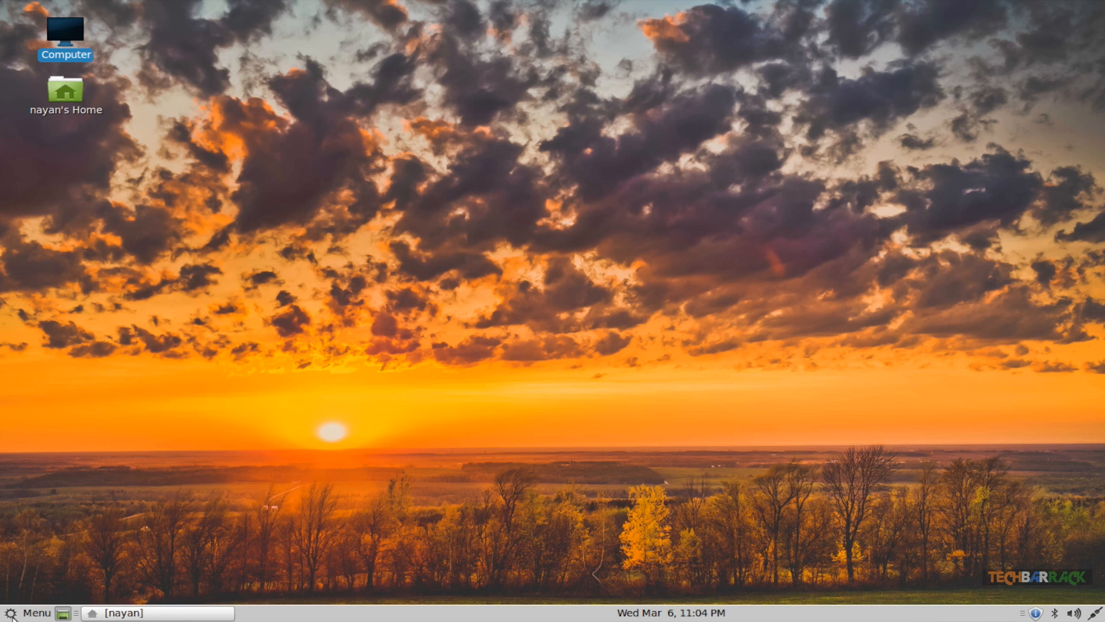
# Step: Search the MATE menu for 'desktop', then return to the favourites list
pyautogui.click(32, 612)
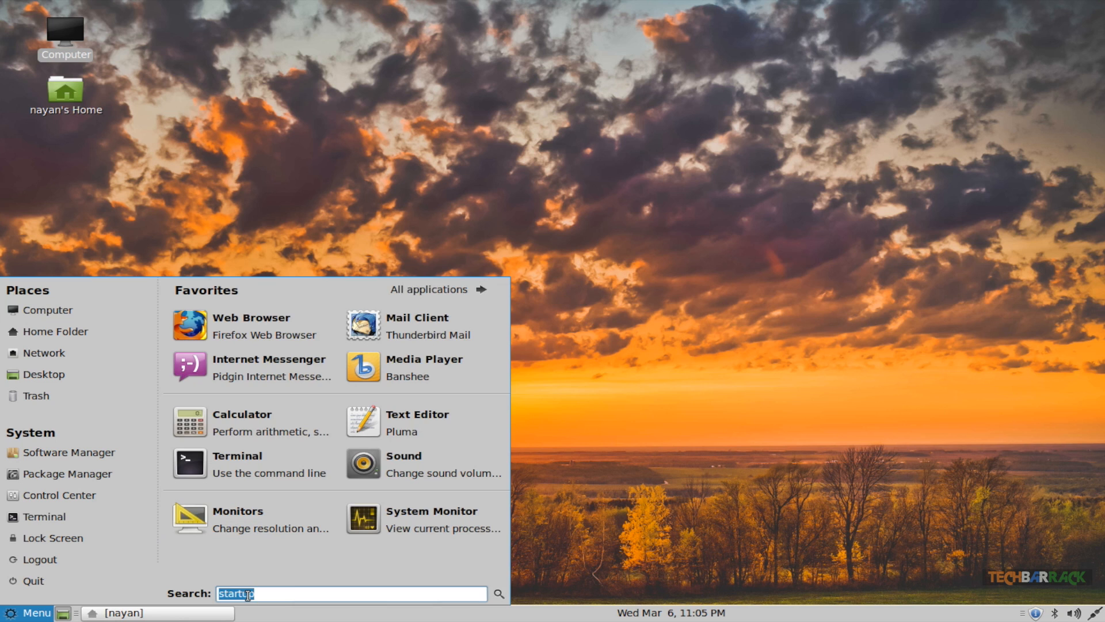
pyautogui.write('desktop')
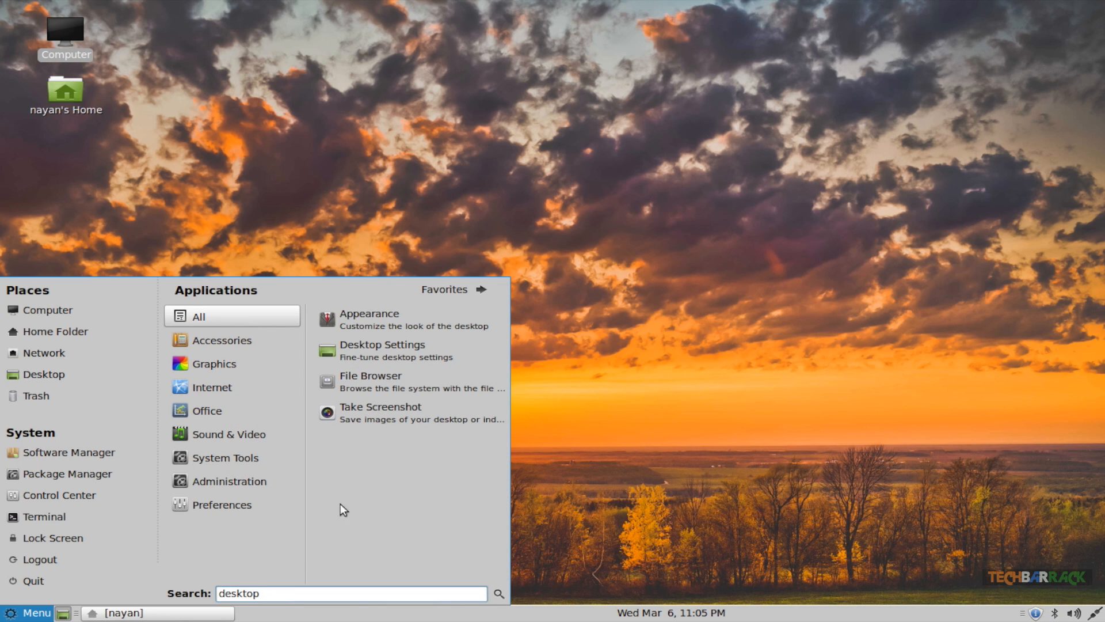
pyautogui.moveTo(405, 413)
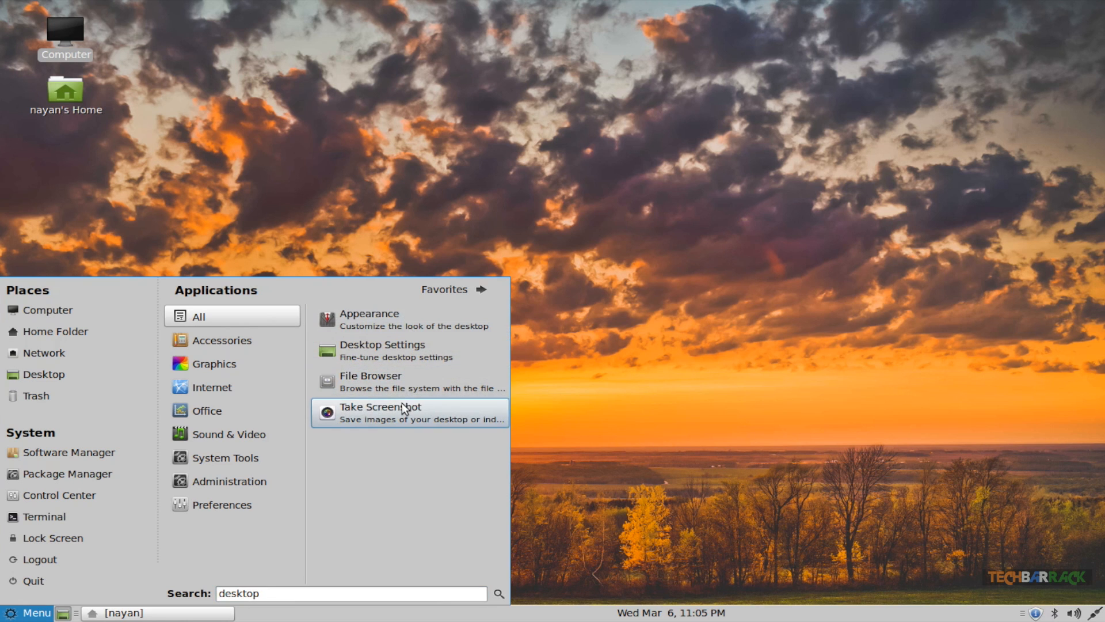
pyautogui.click(444, 289)
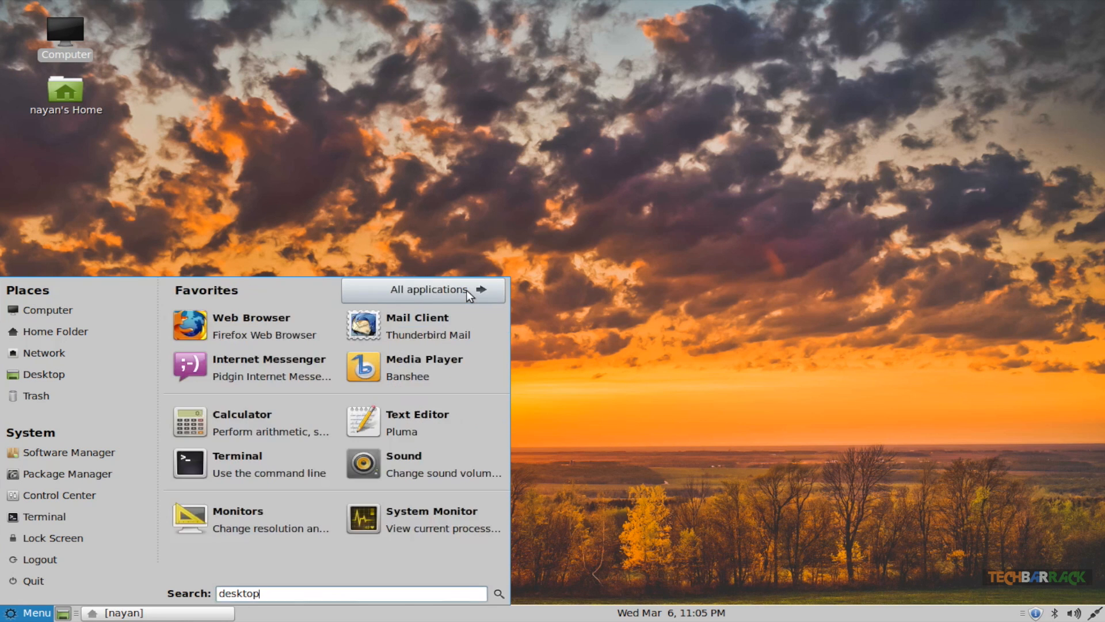
pyautogui.moveTo(248, 519)
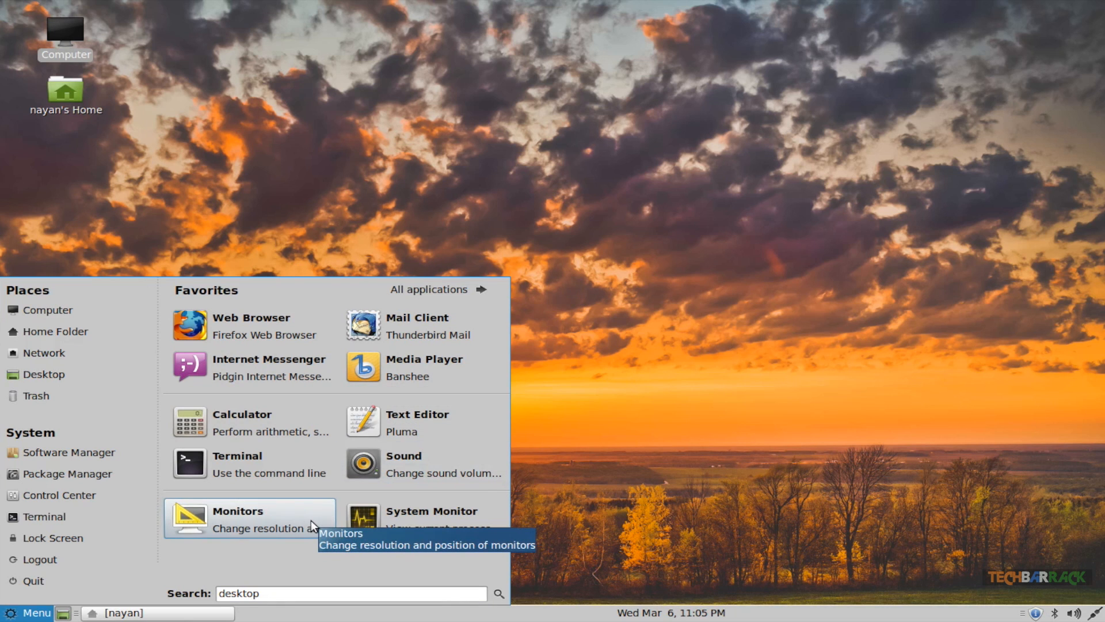
pyautogui.moveTo(647, 385)
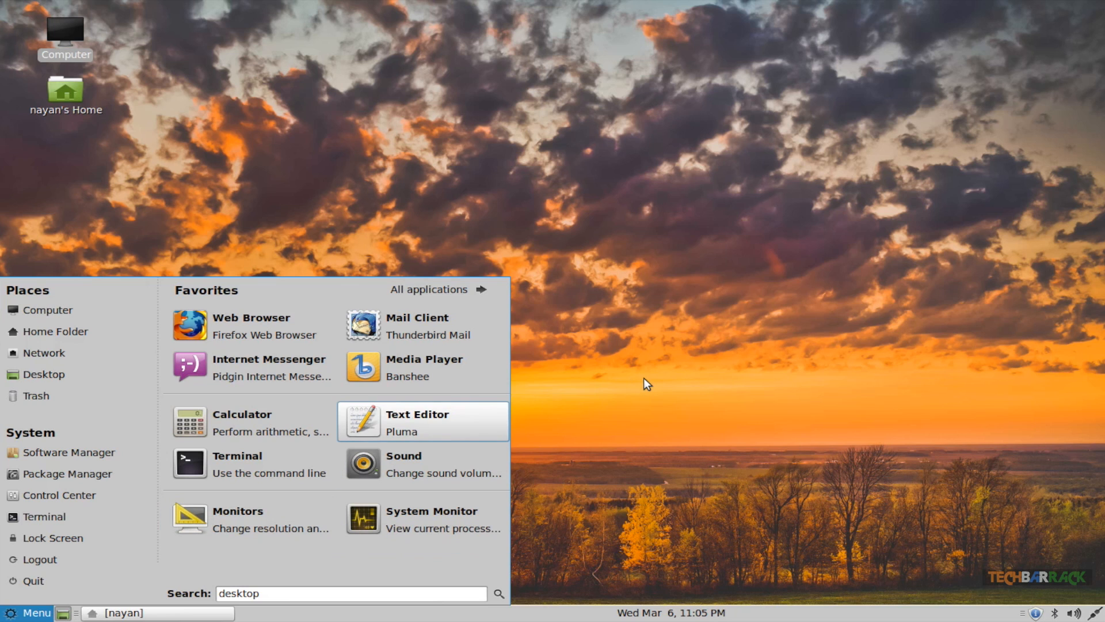
pyautogui.moveTo(610, 346)
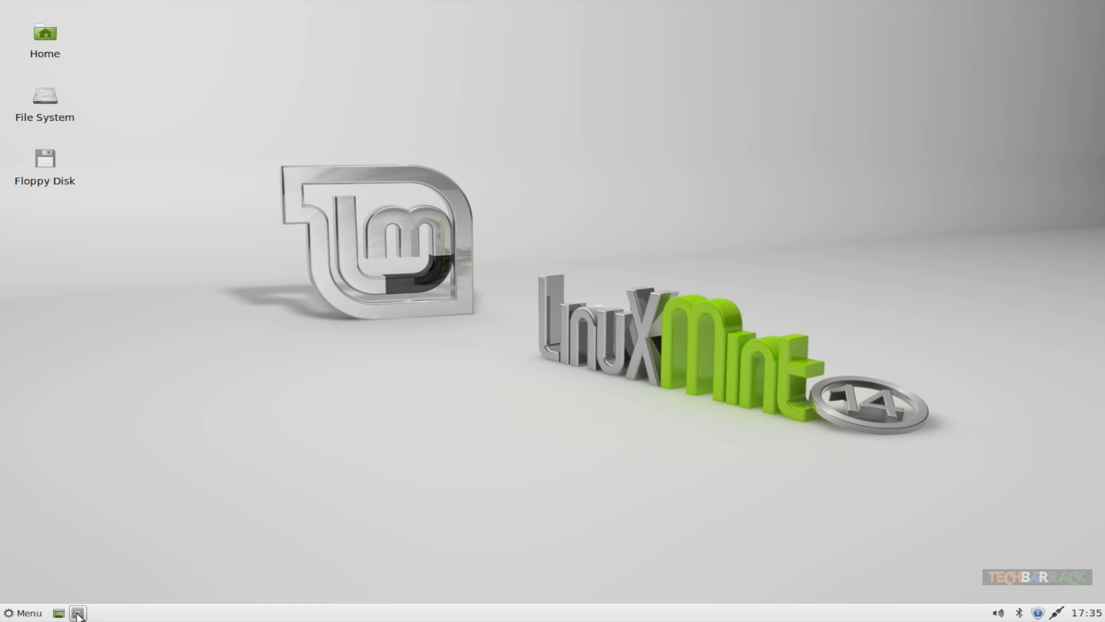
pyautogui.moveTo(78, 612)
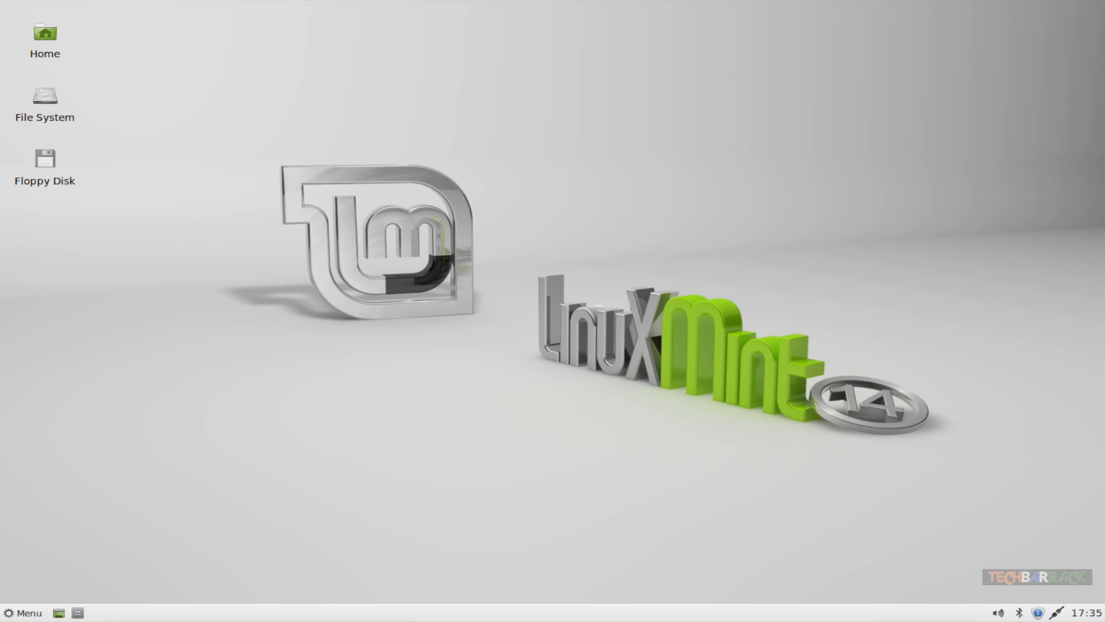
pyautogui.moveTo(25, 608)
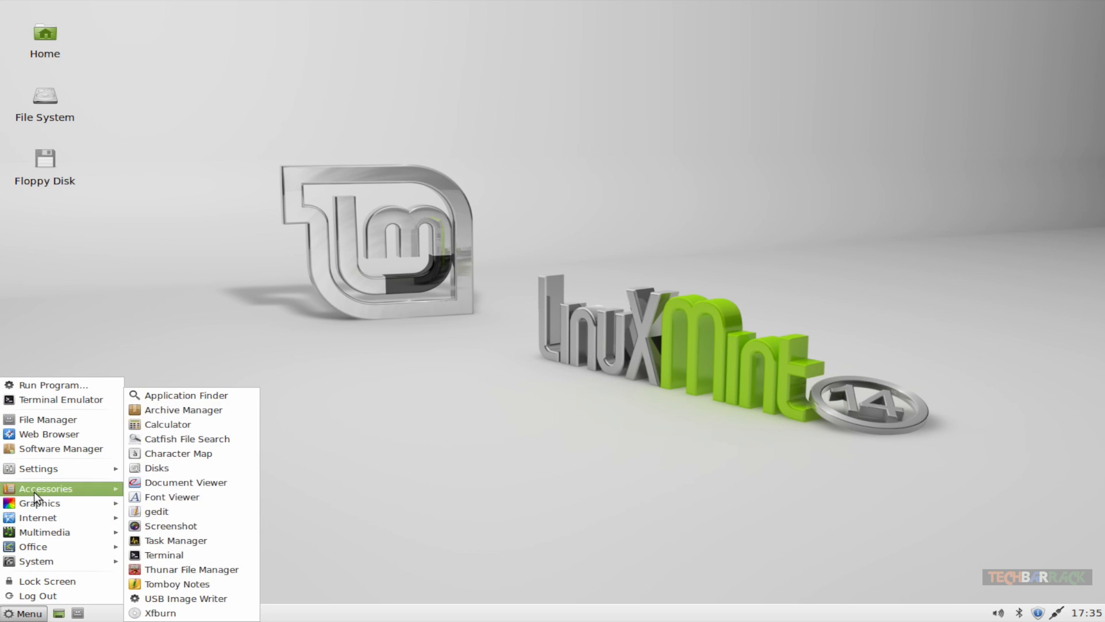
pyautogui.moveTo(177, 498)
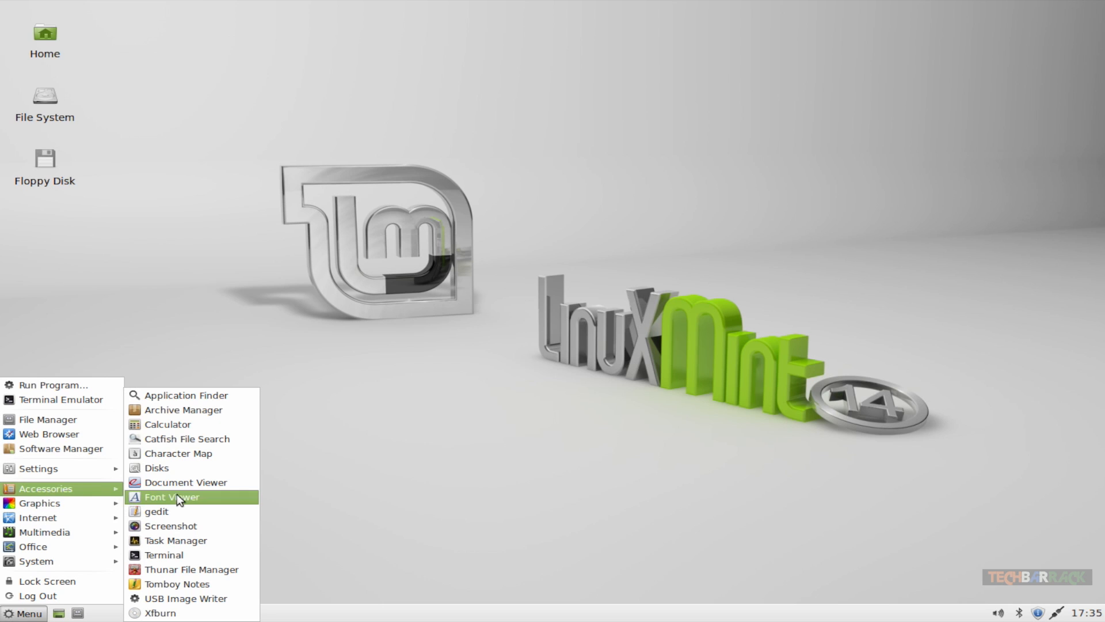
pyautogui.click(617, 266)
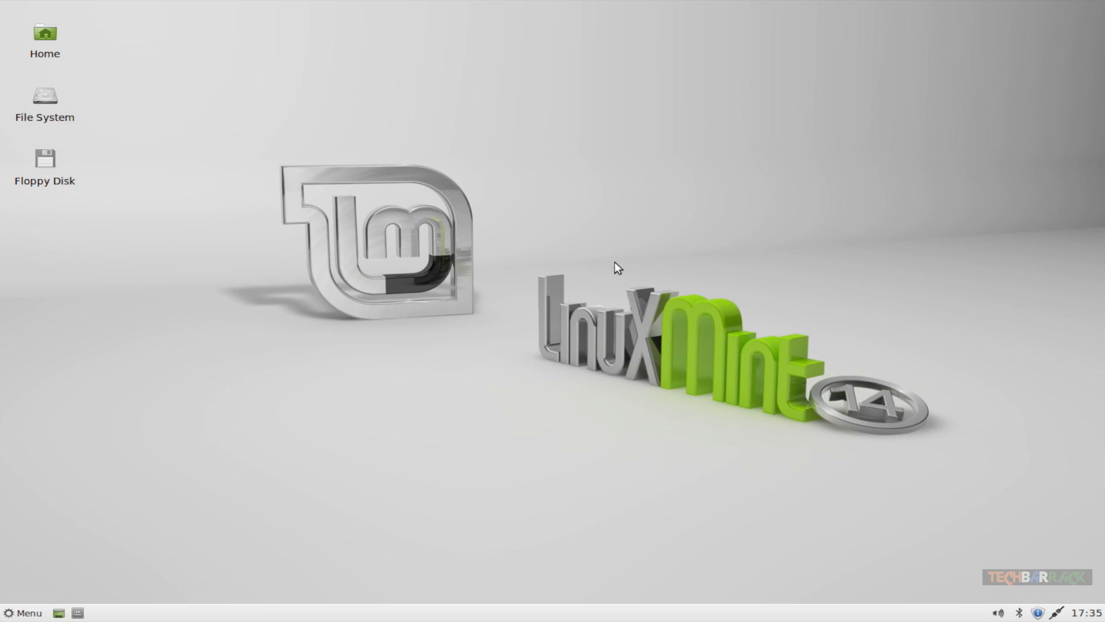
pyautogui.rightClick(616, 266)
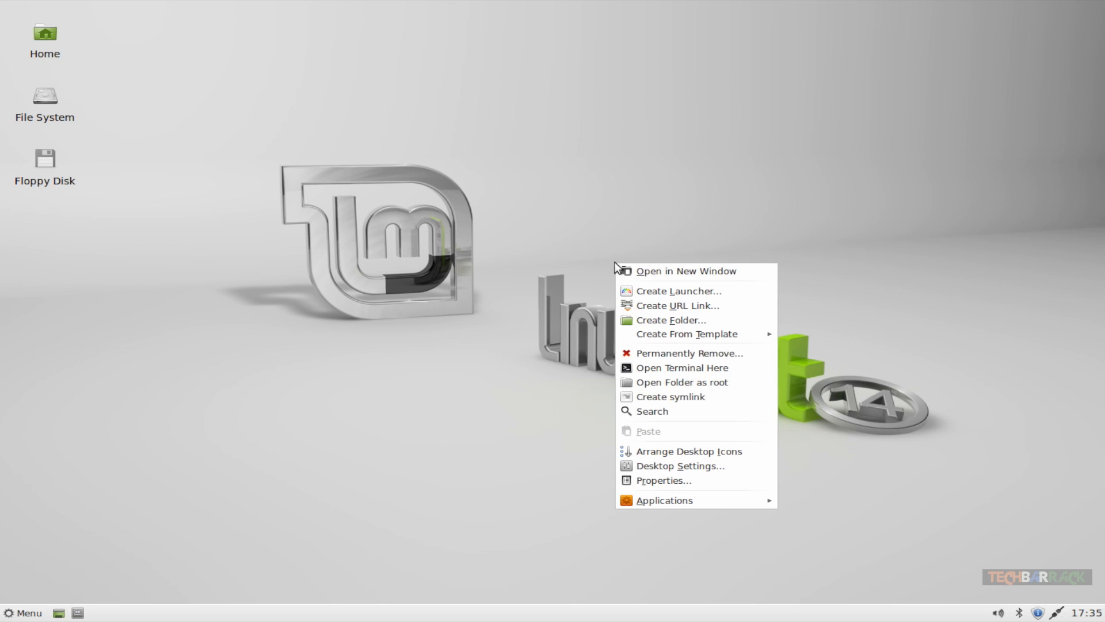
pyautogui.moveTo(679, 290)
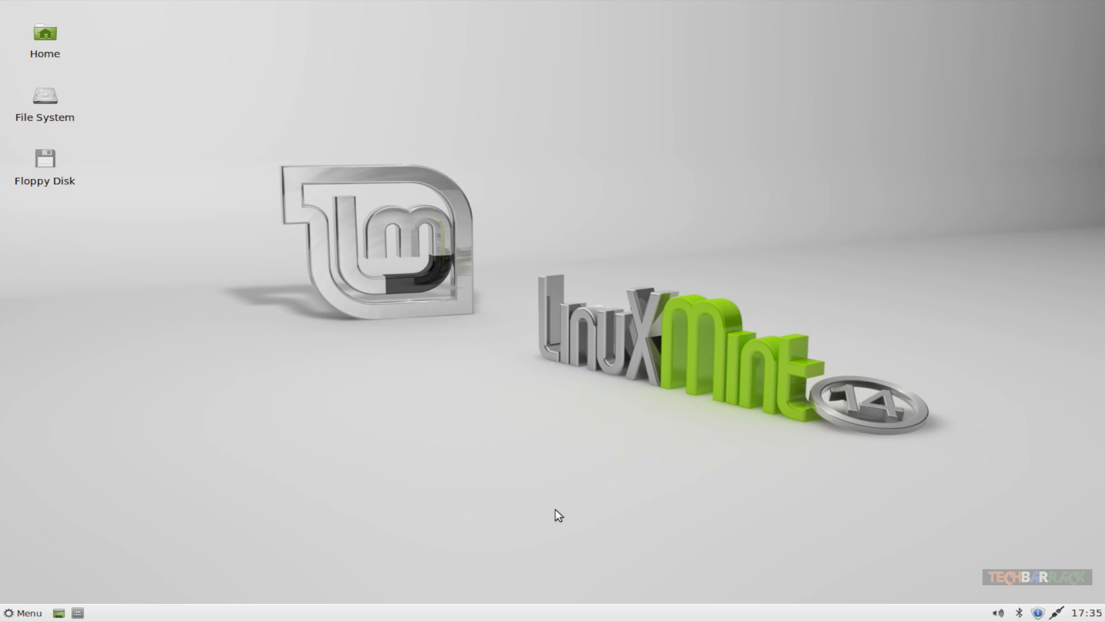
pyautogui.click(24, 613)
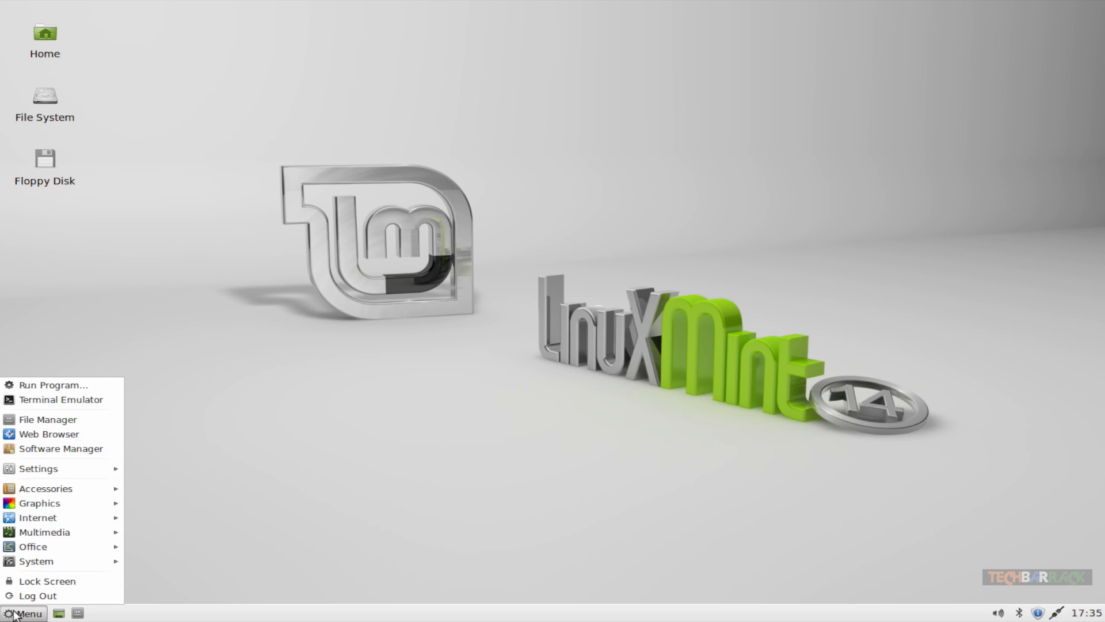
pyautogui.click(39, 503)
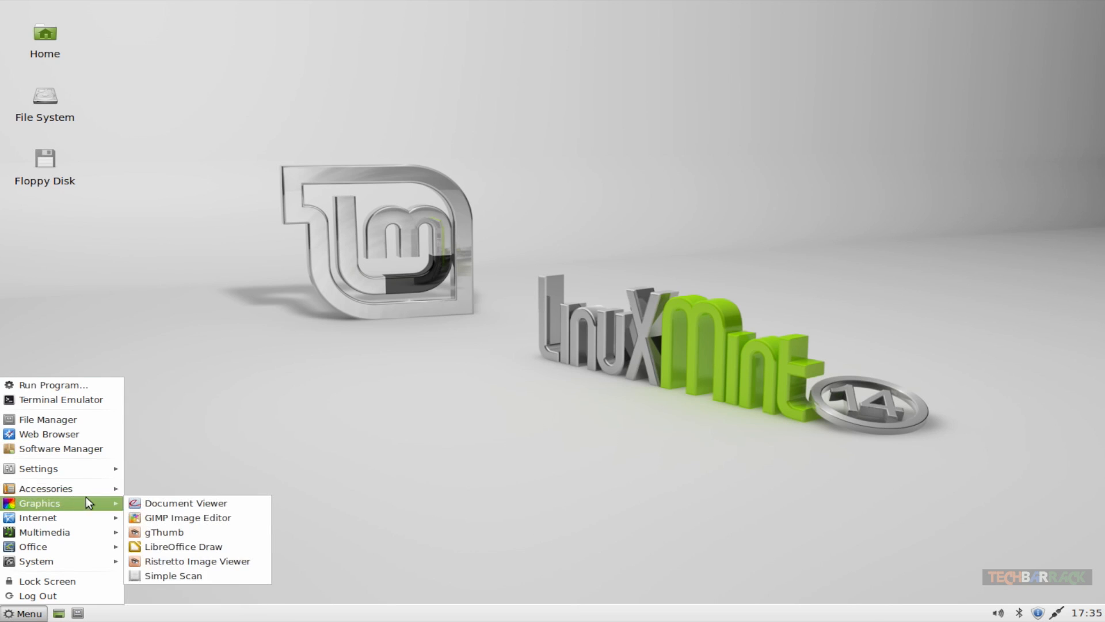
pyautogui.moveTo(37, 517)
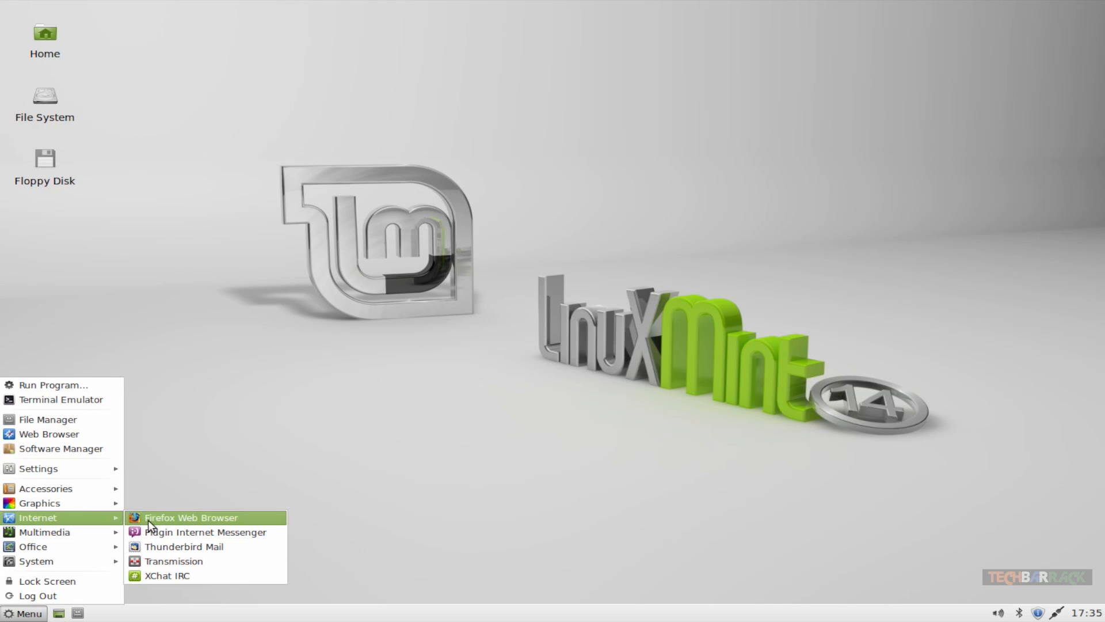
pyautogui.click(202, 490)
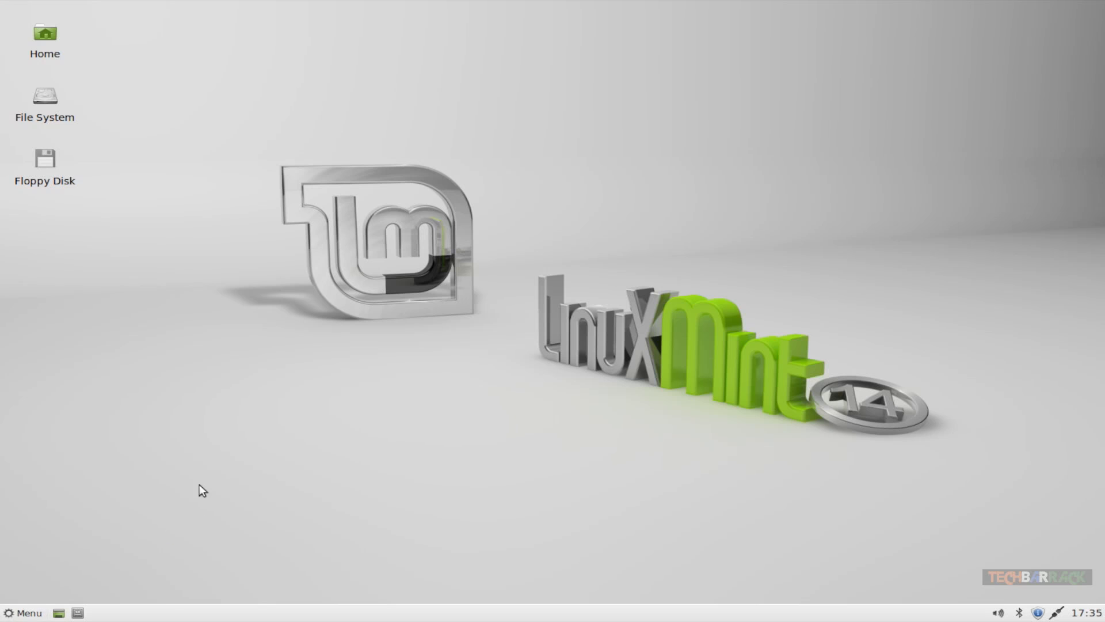
pyautogui.moveTo(200, 483)
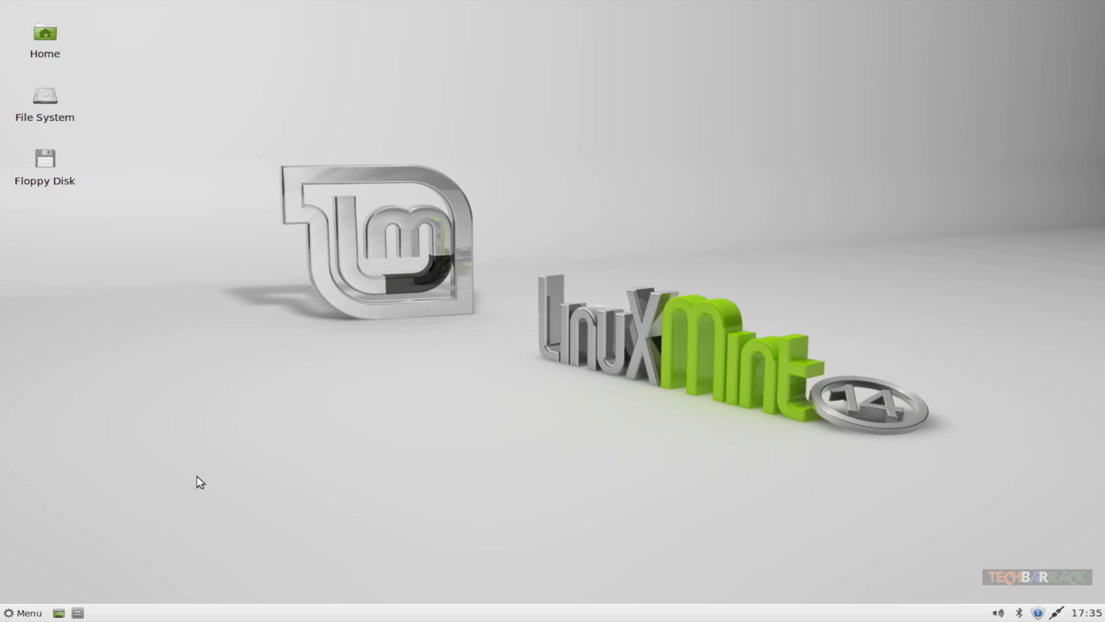
pyautogui.moveTo(23, 611)
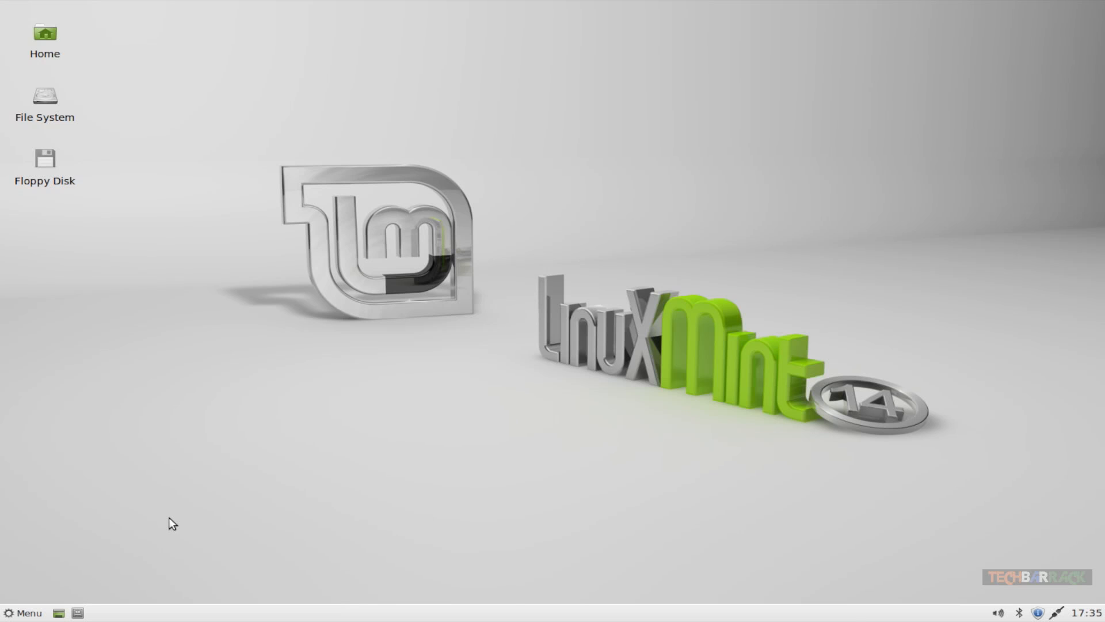
pyautogui.moveTo(633, 84)
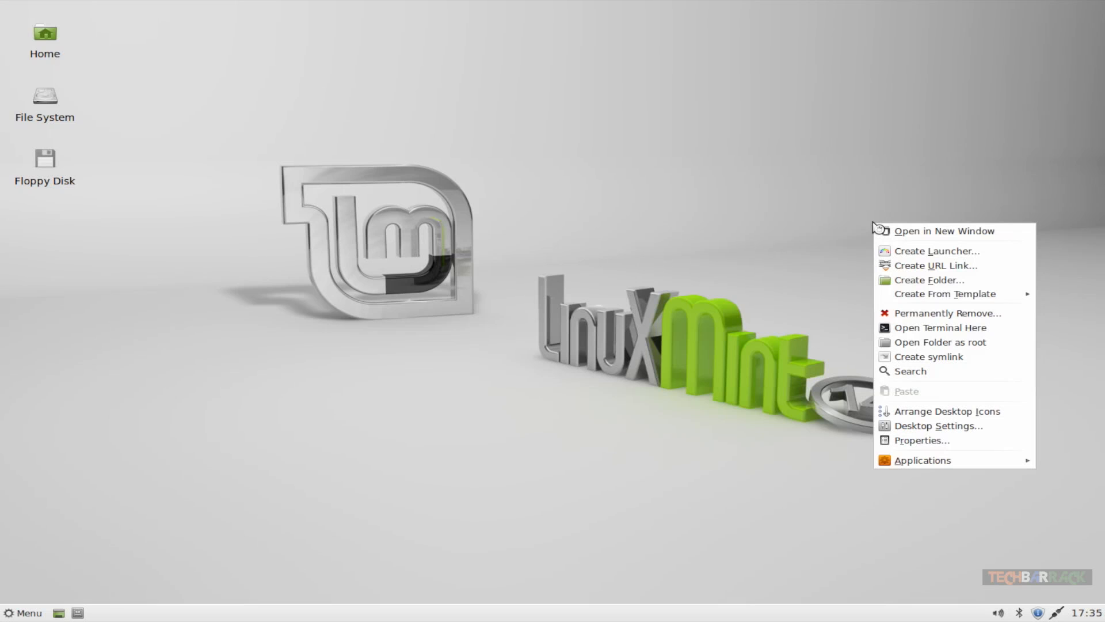
pyautogui.moveTo(937, 425)
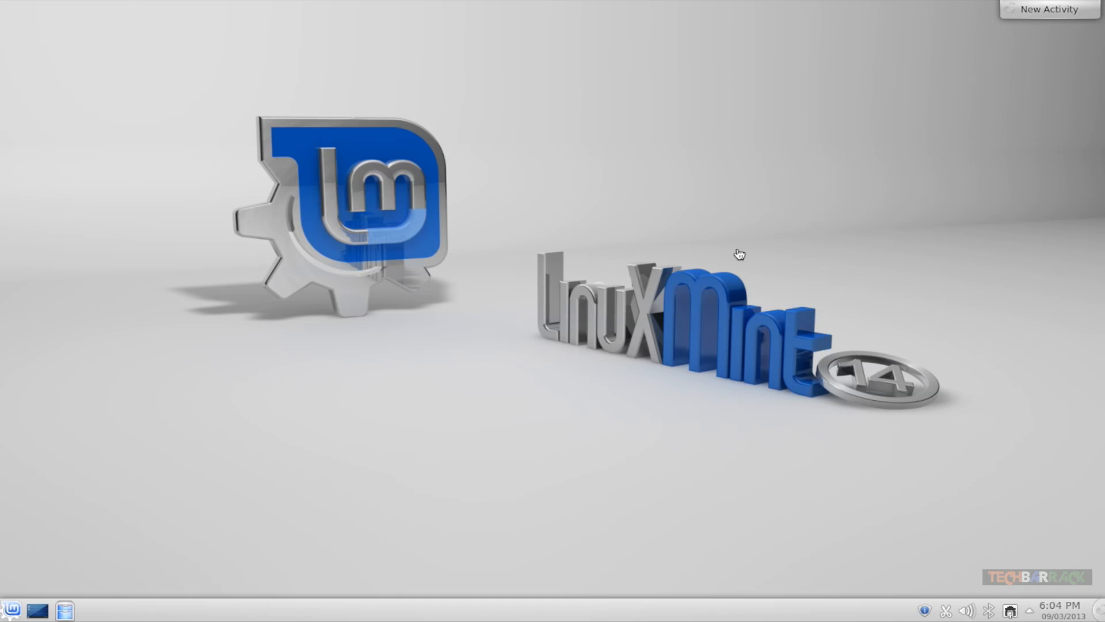
pyautogui.moveTo(615, 277)
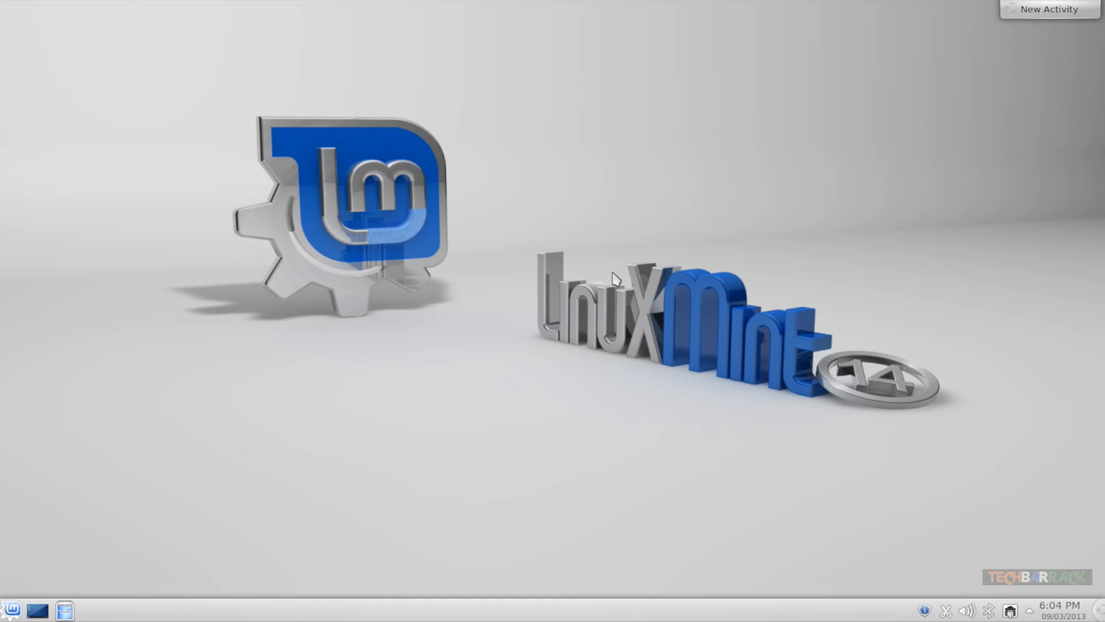
pyautogui.moveTo(692, 249)
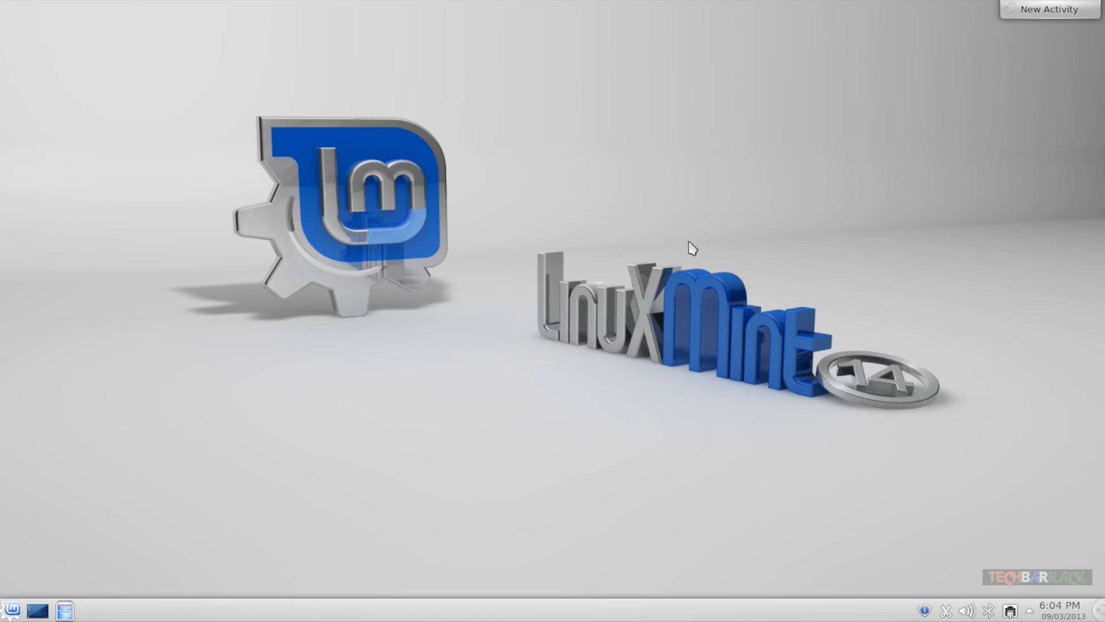
pyautogui.moveTo(1029, 14)
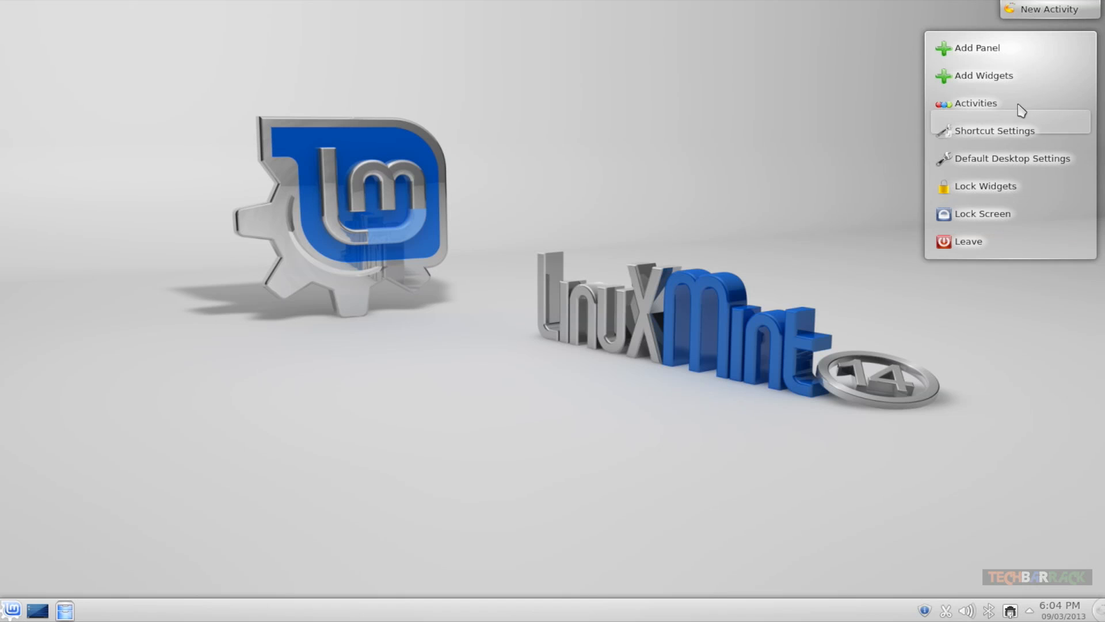
pyautogui.moveTo(975, 103)
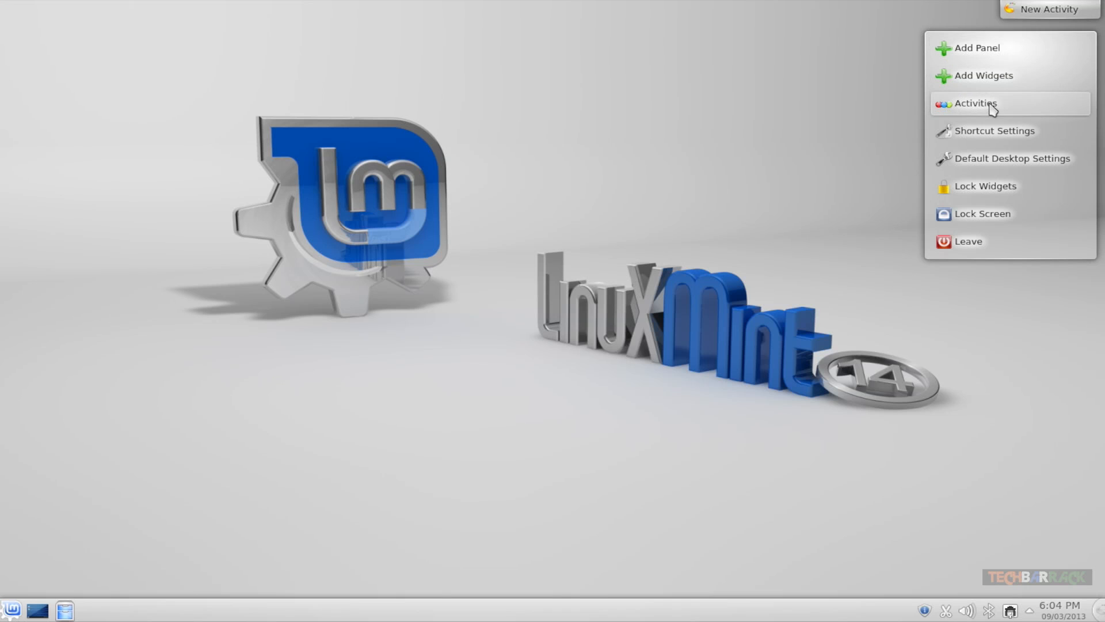
pyautogui.moveTo(960, 242)
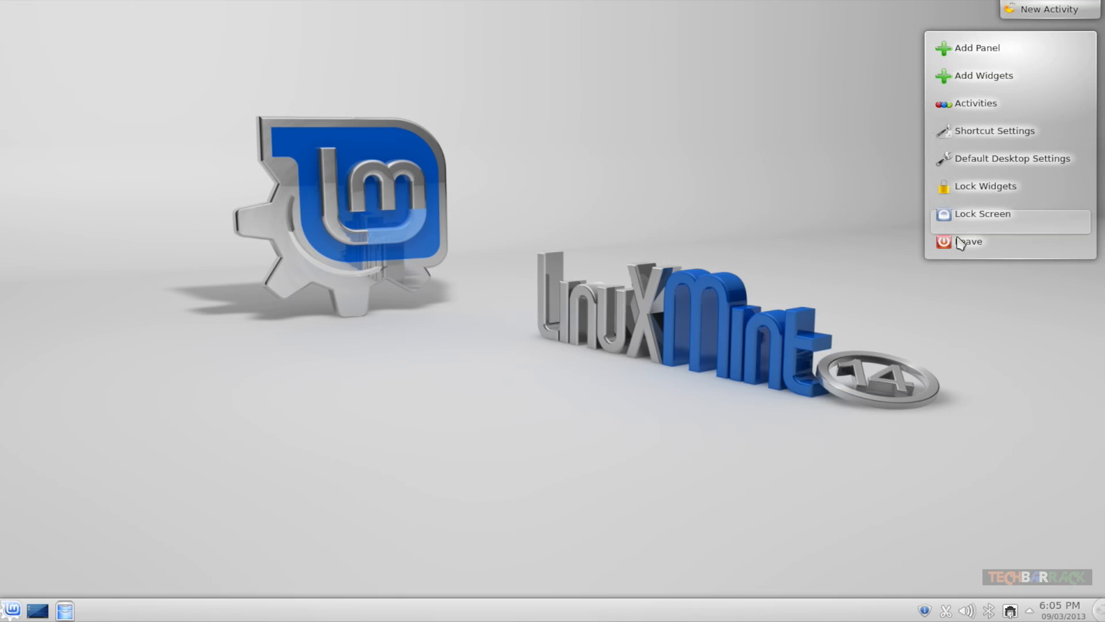
pyautogui.moveTo(896, 246)
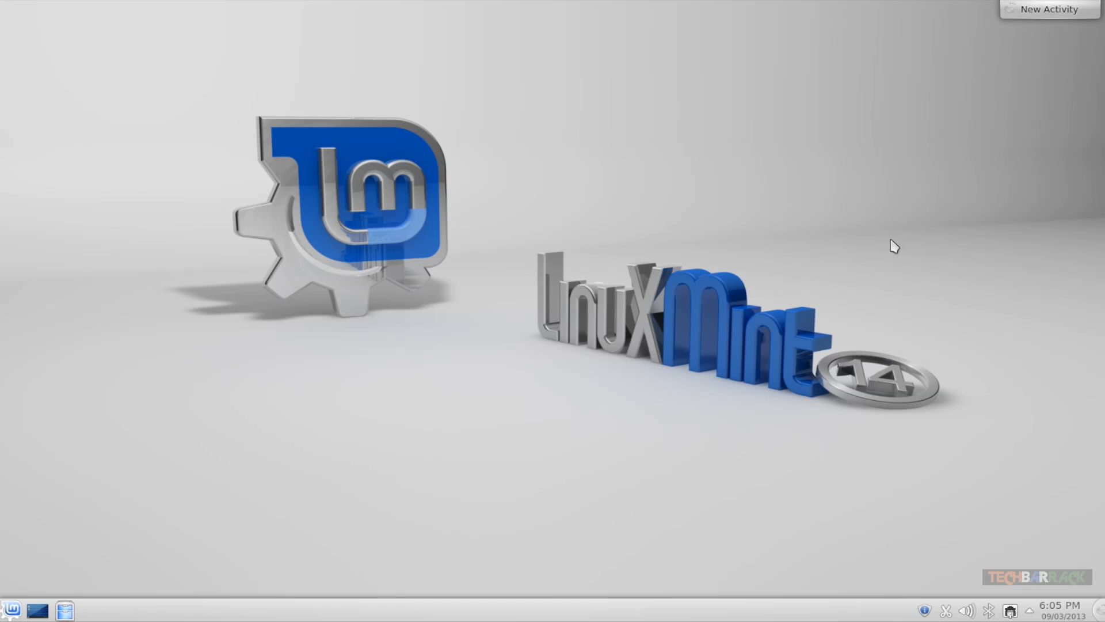
pyautogui.moveTo(933, 474)
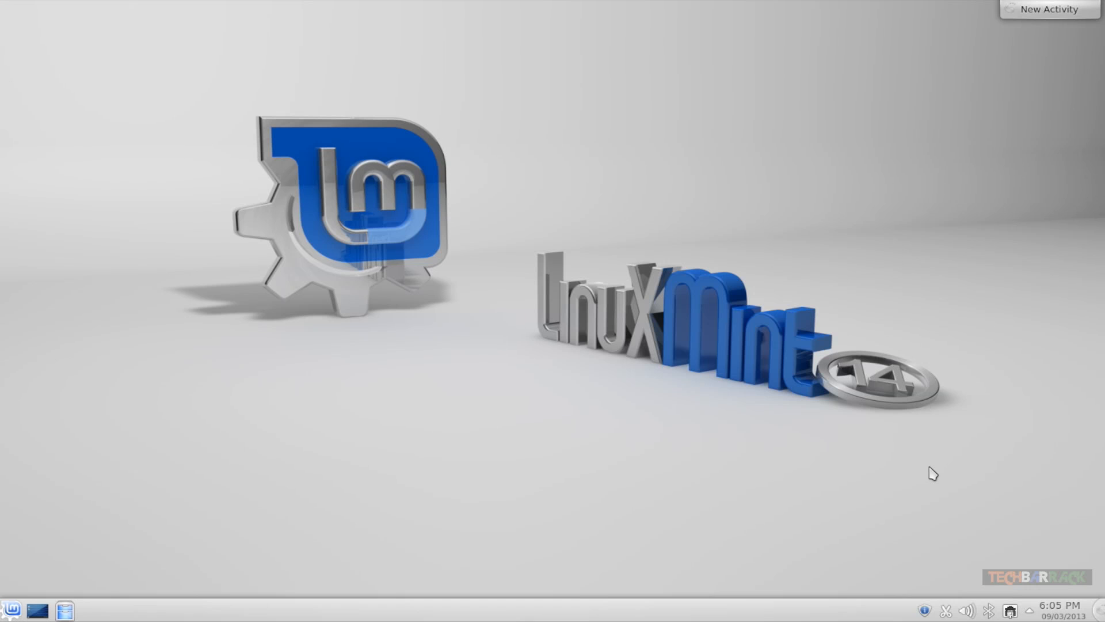
pyautogui.moveTo(60, 540)
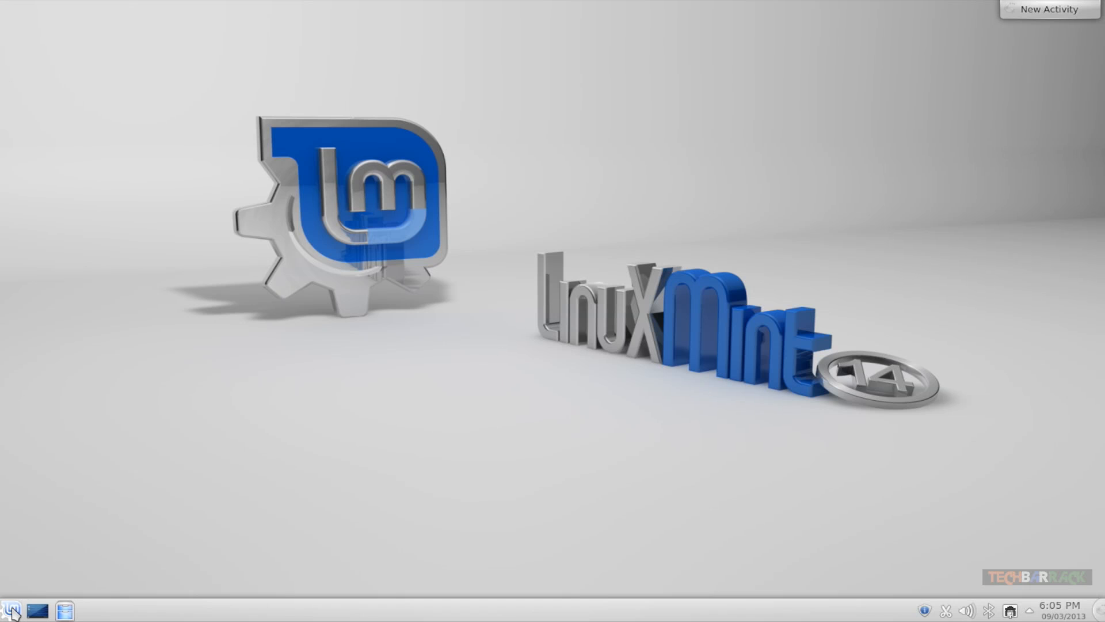
pyautogui.moveTo(11, 611)
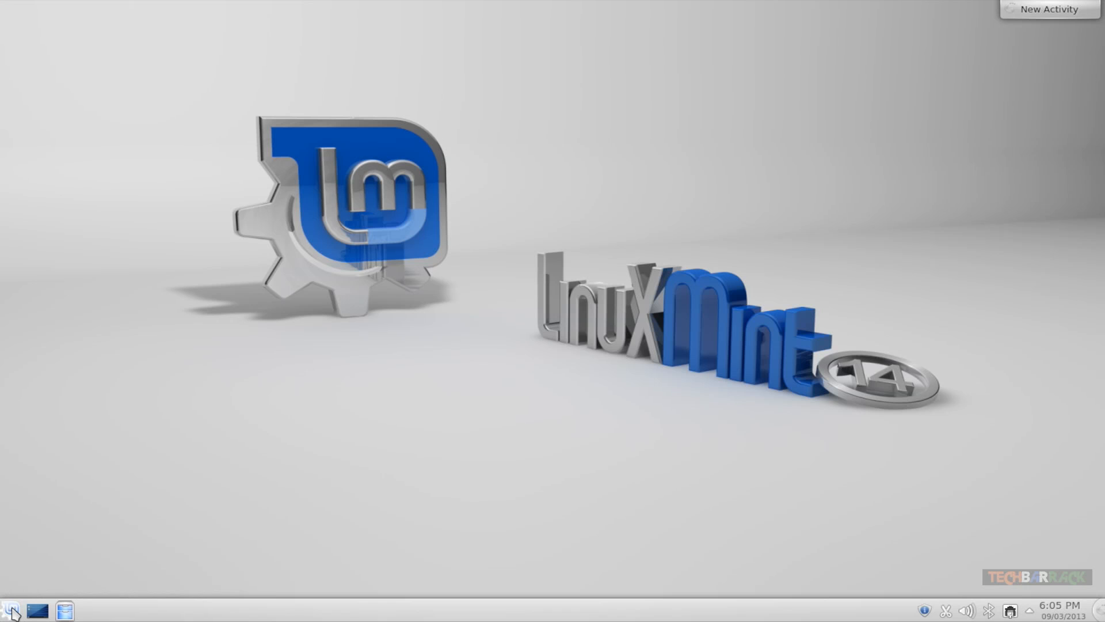
pyautogui.moveTo(77, 522)
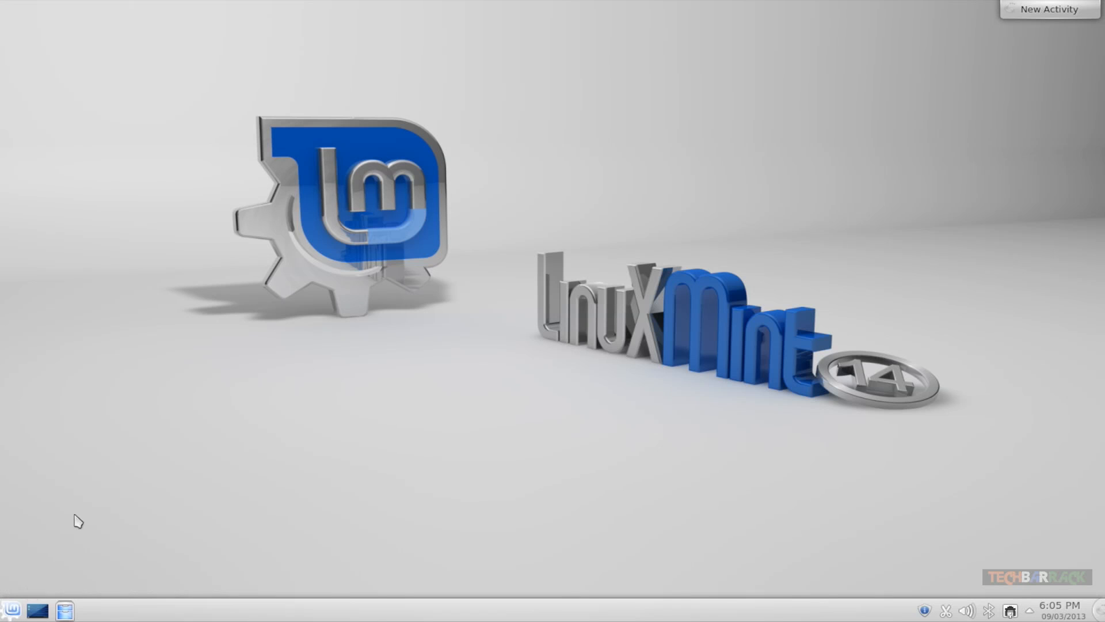
# Step: From the KDE launcher's Computer tab, search 'displ' to find Display Settings
pyautogui.click(11, 610)
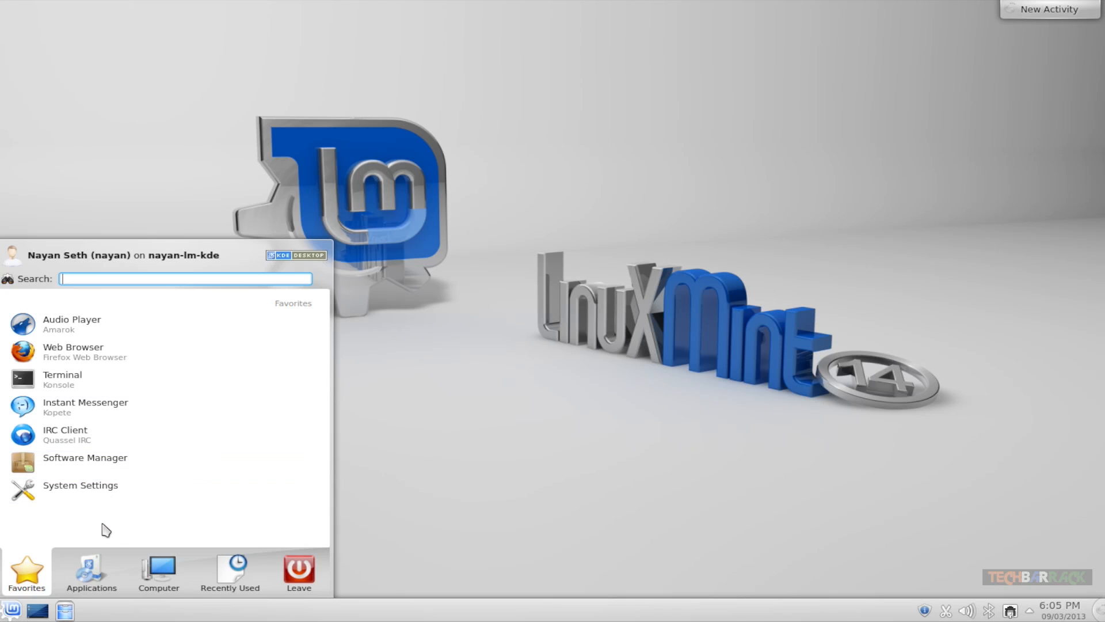
pyautogui.click(158, 571)
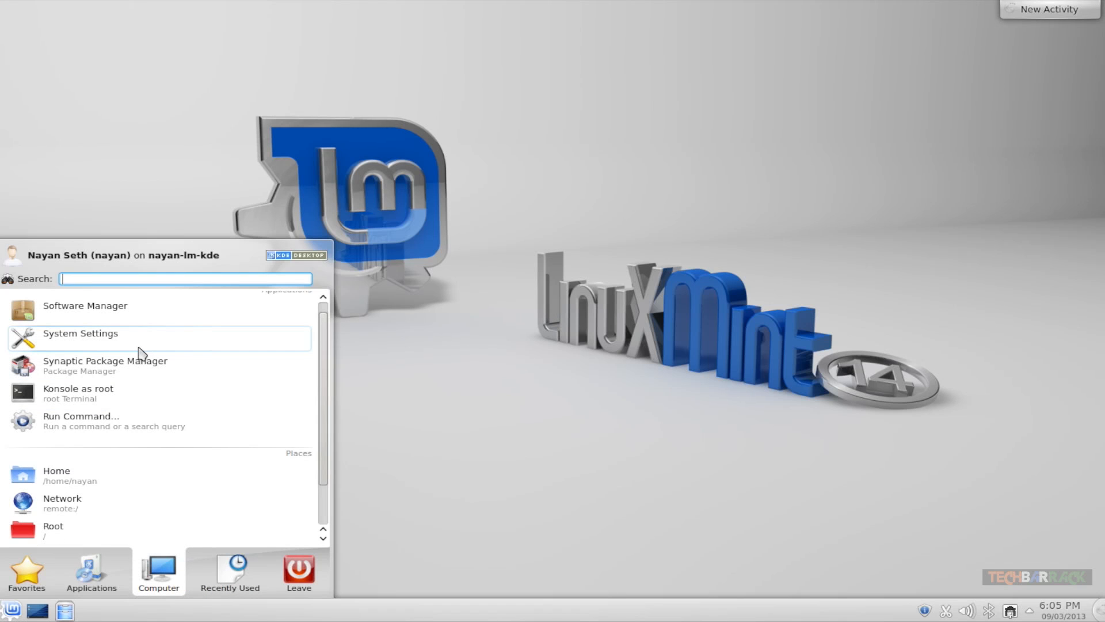
pyautogui.write('displ')
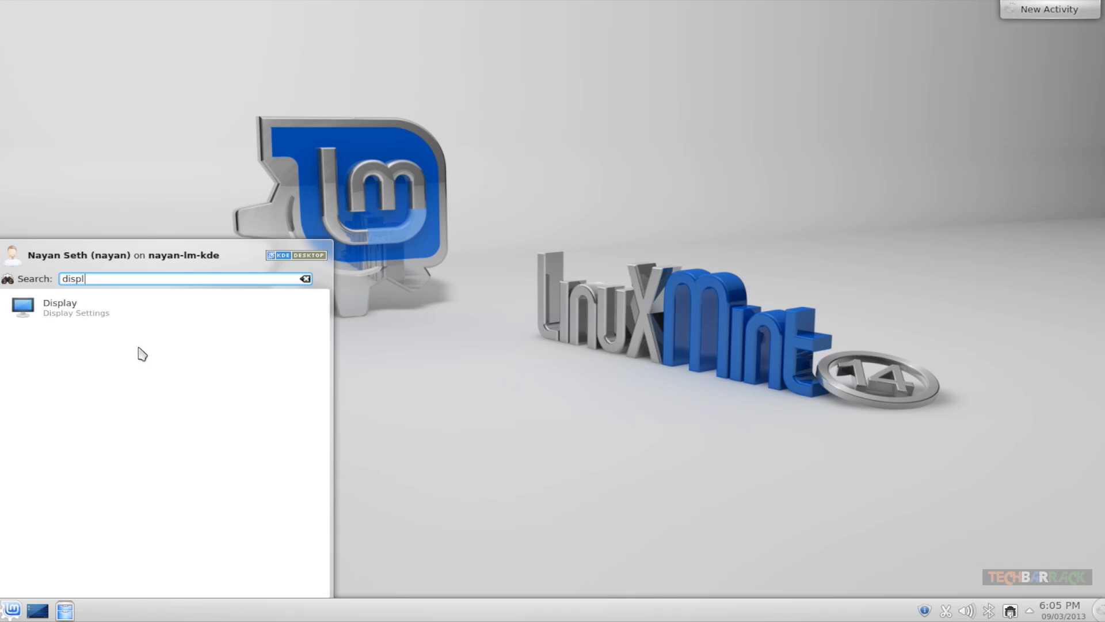
pyautogui.moveTo(76, 579)
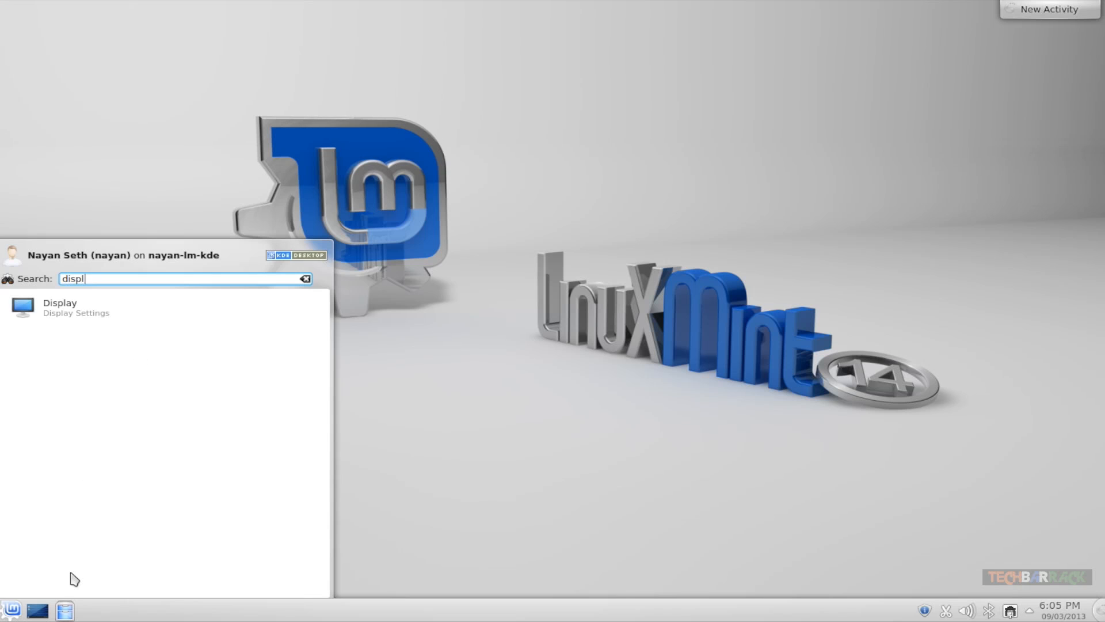
pyautogui.moveTo(37, 610)
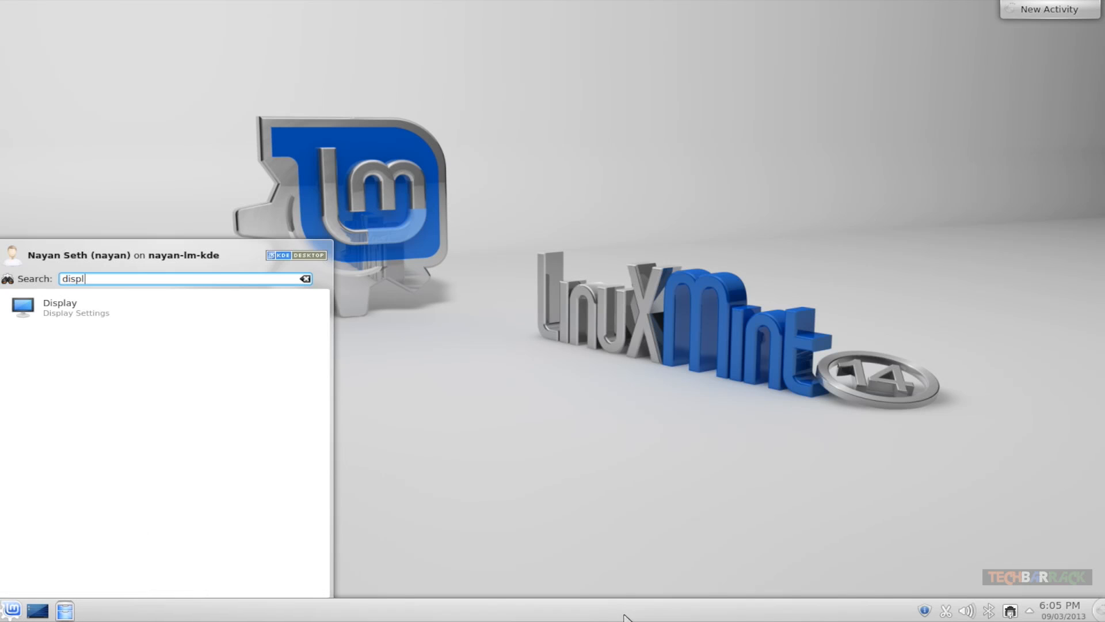
pyautogui.moveTo(947, 615)
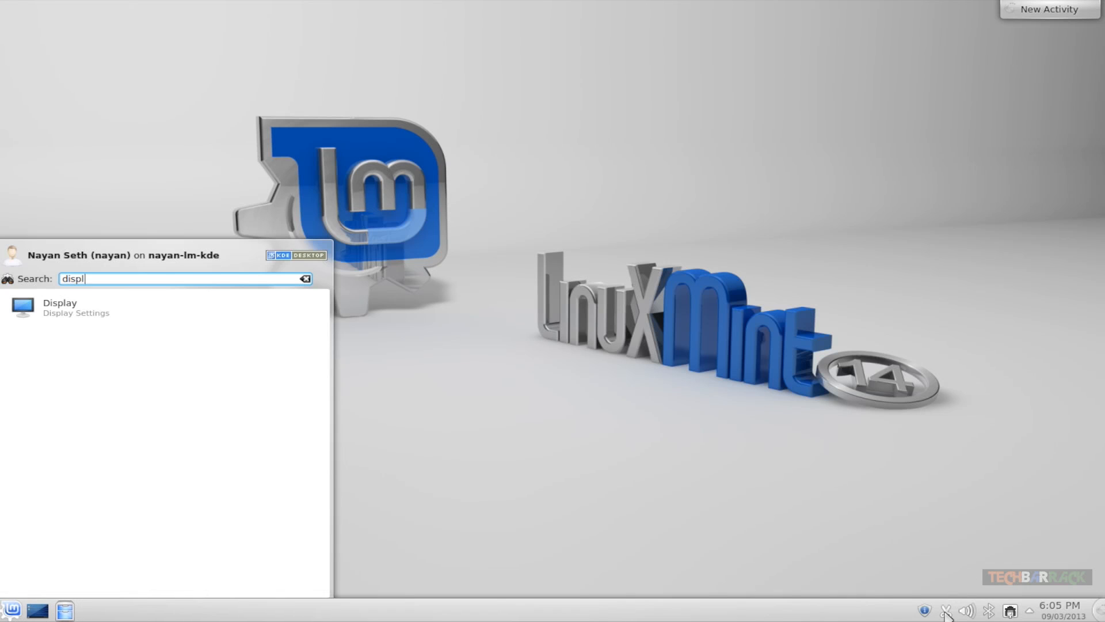
pyautogui.moveTo(947, 598)
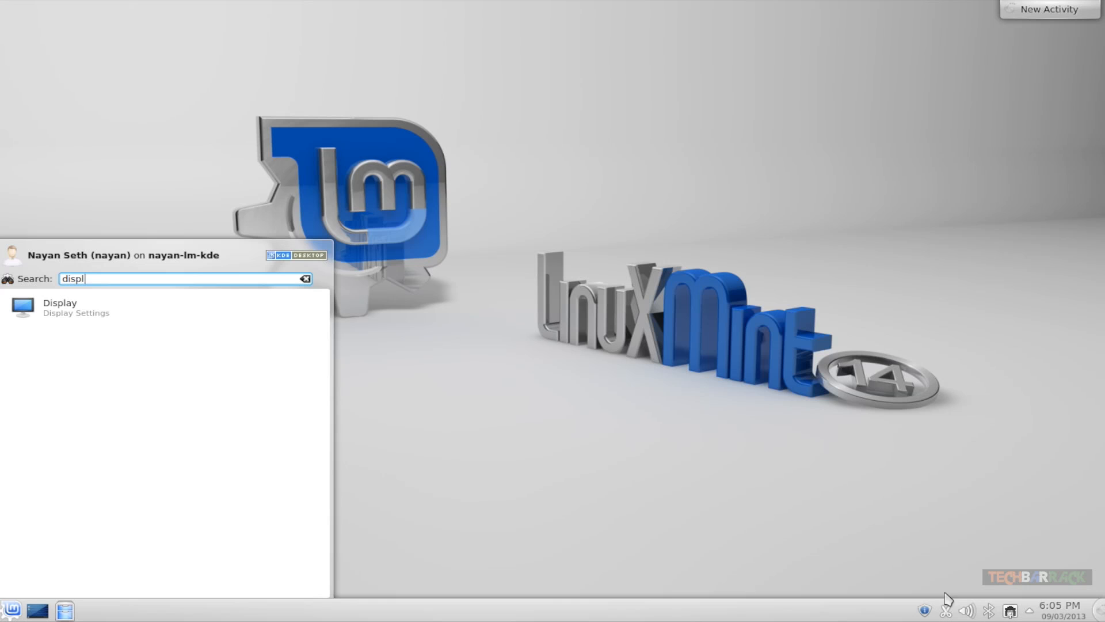
pyautogui.moveTo(1069, 614)
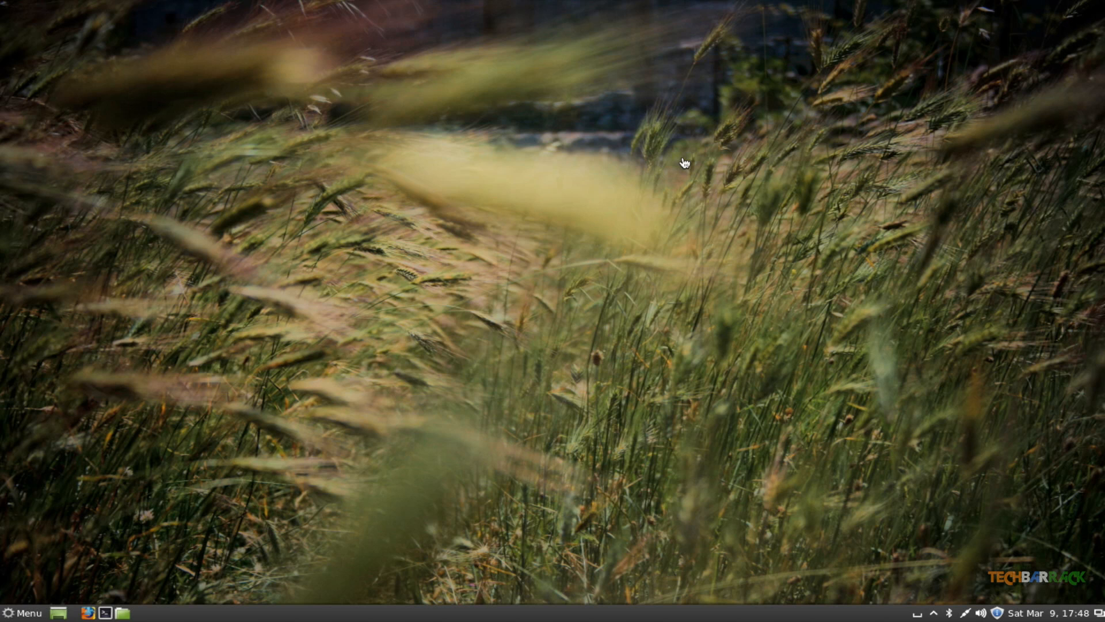
pyautogui.moveTo(248, 422)
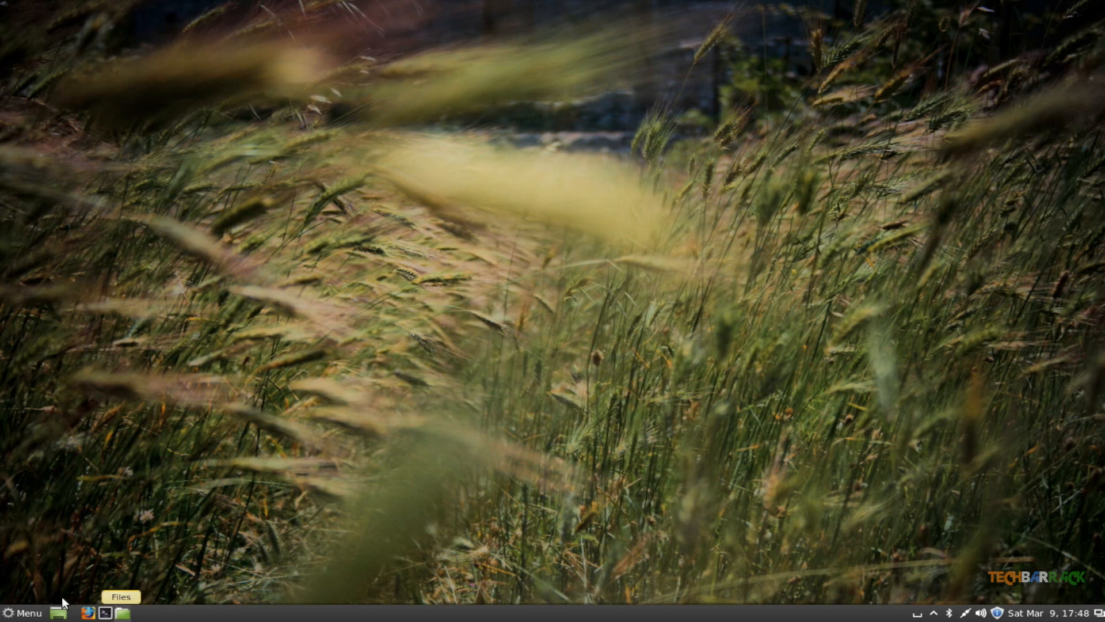
pyautogui.moveTo(531, 551)
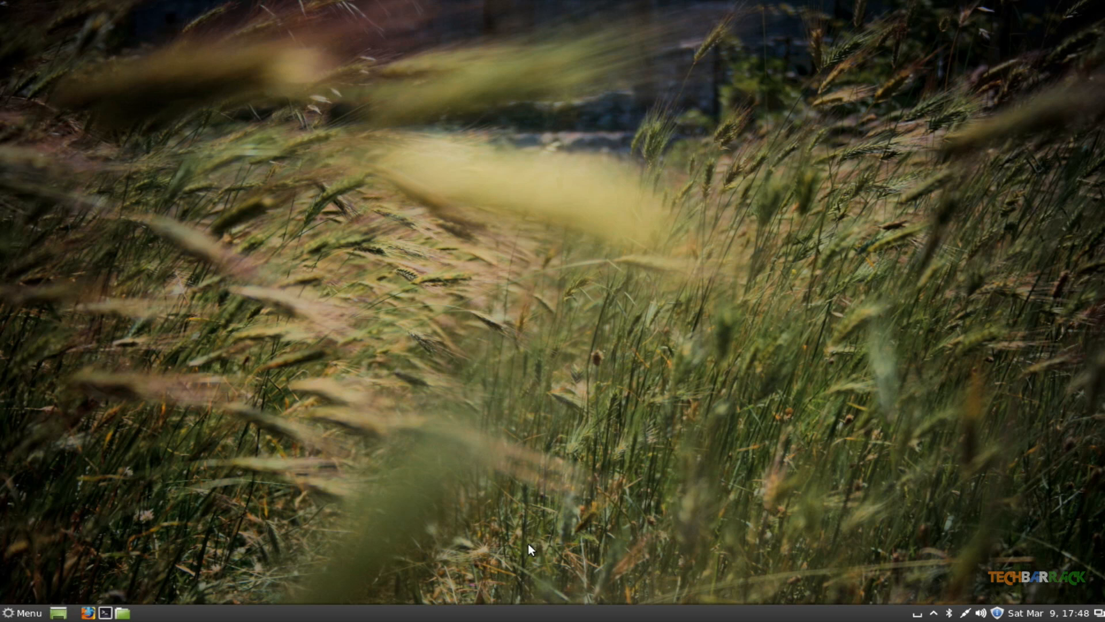
pyautogui.moveTo(1029, 613)
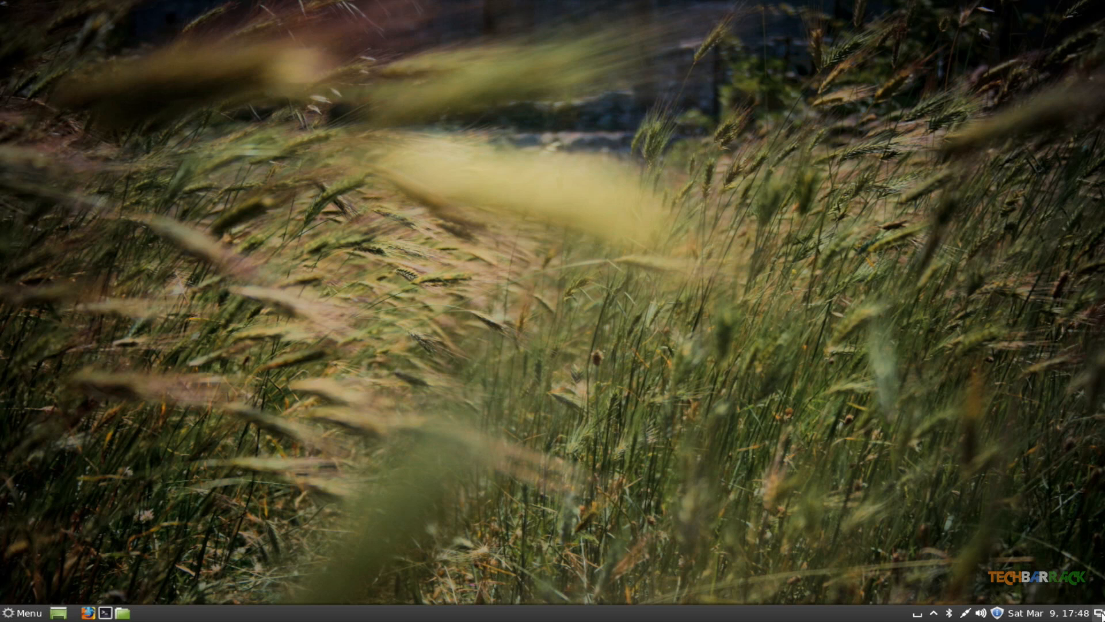
pyautogui.moveTo(1097, 612)
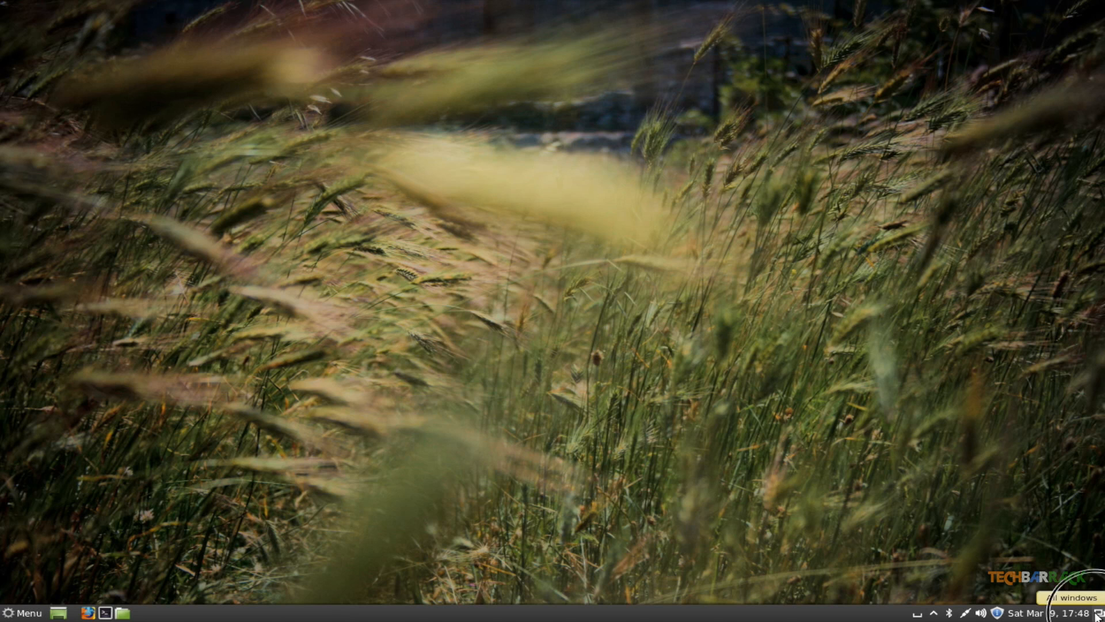
pyautogui.moveTo(940, 525)
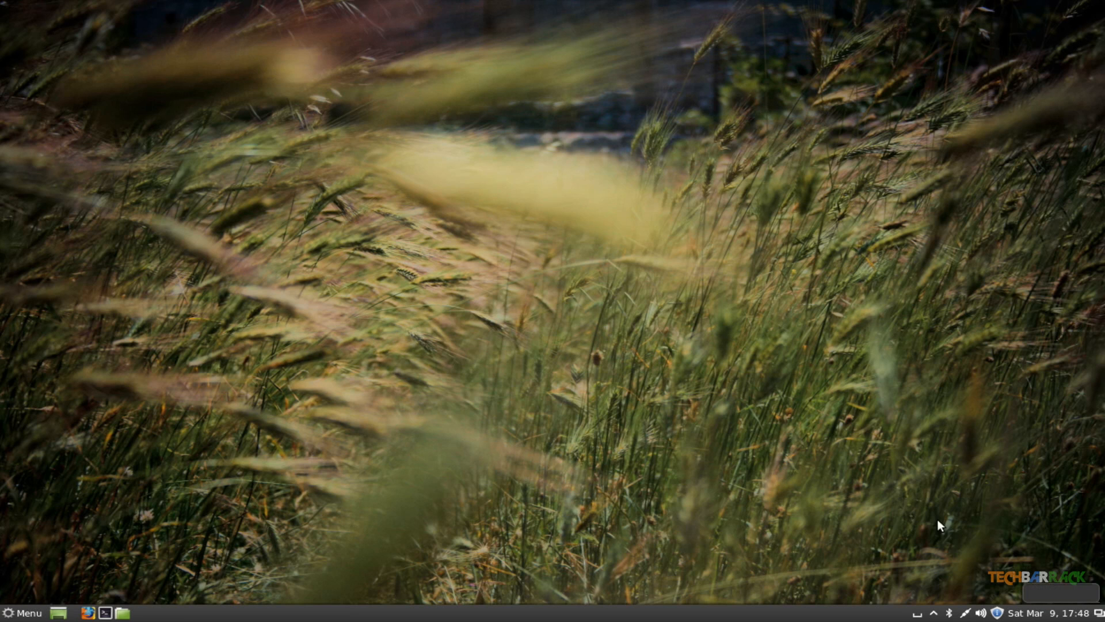
pyautogui.moveTo(1098, 613)
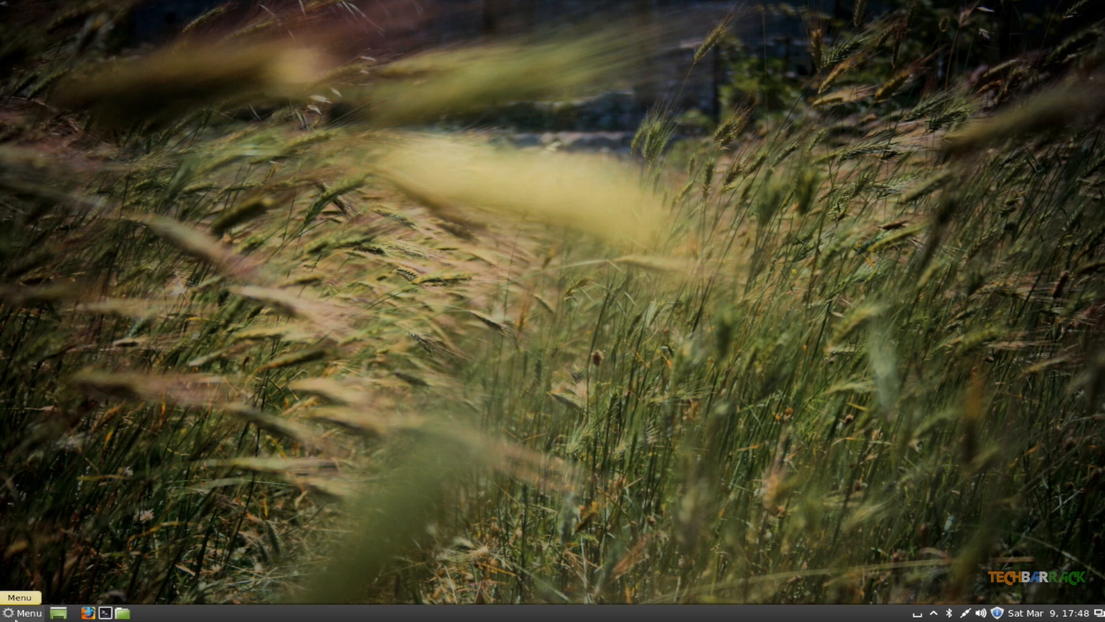
pyautogui.moveTo(470, 448)
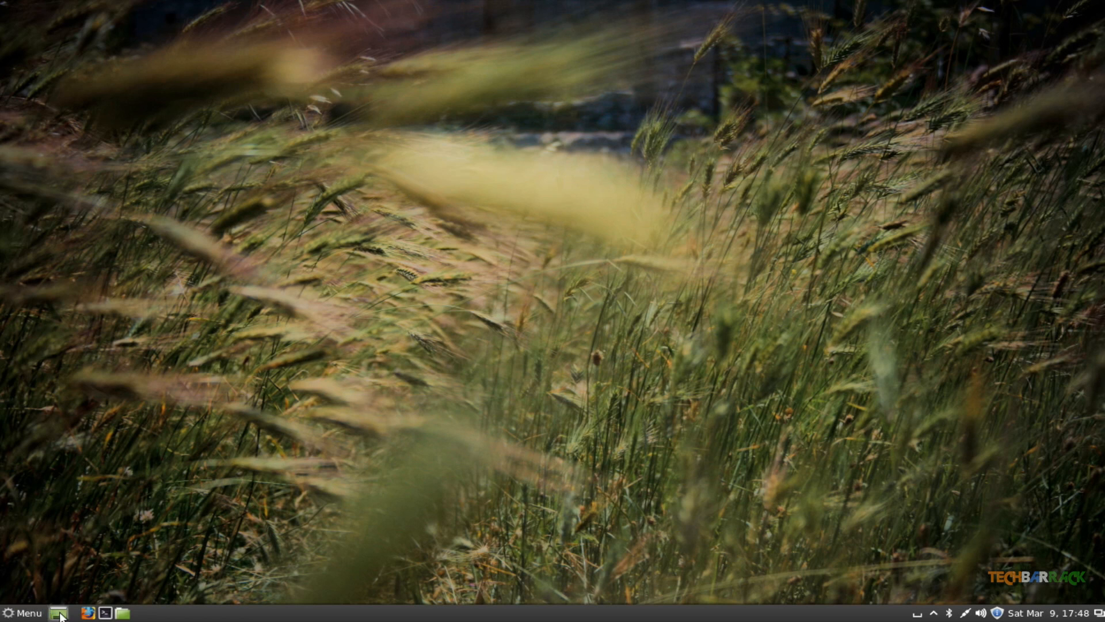
# Step: Show the Cinnamon desktop, view the two-workspace overview and return to the icon desktop
pyautogui.click(60, 611)
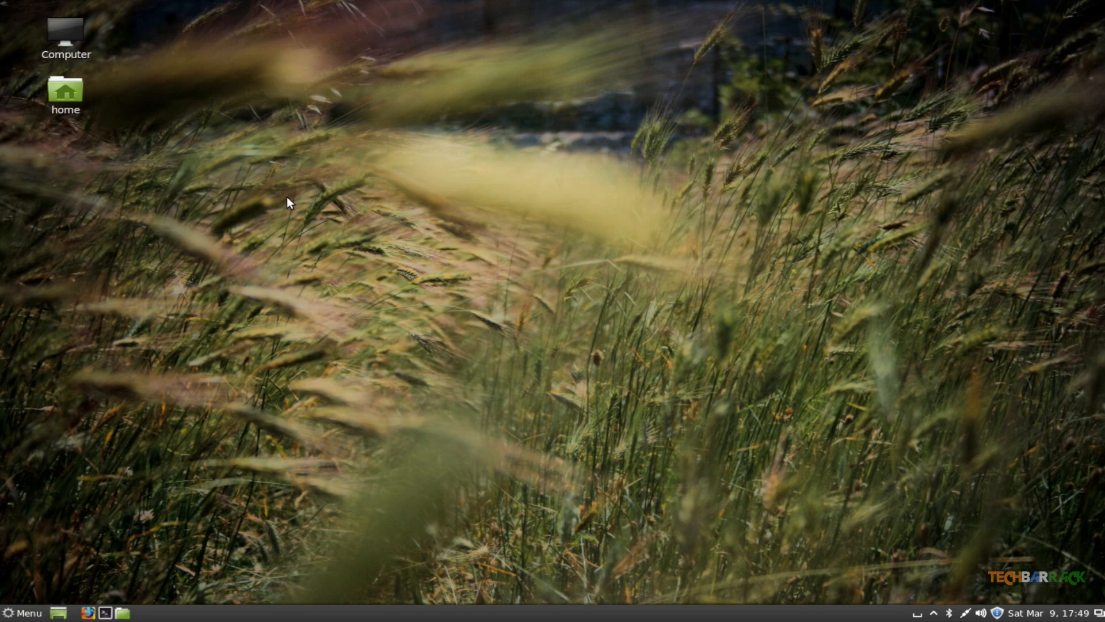
pyautogui.moveTo(150, 163)
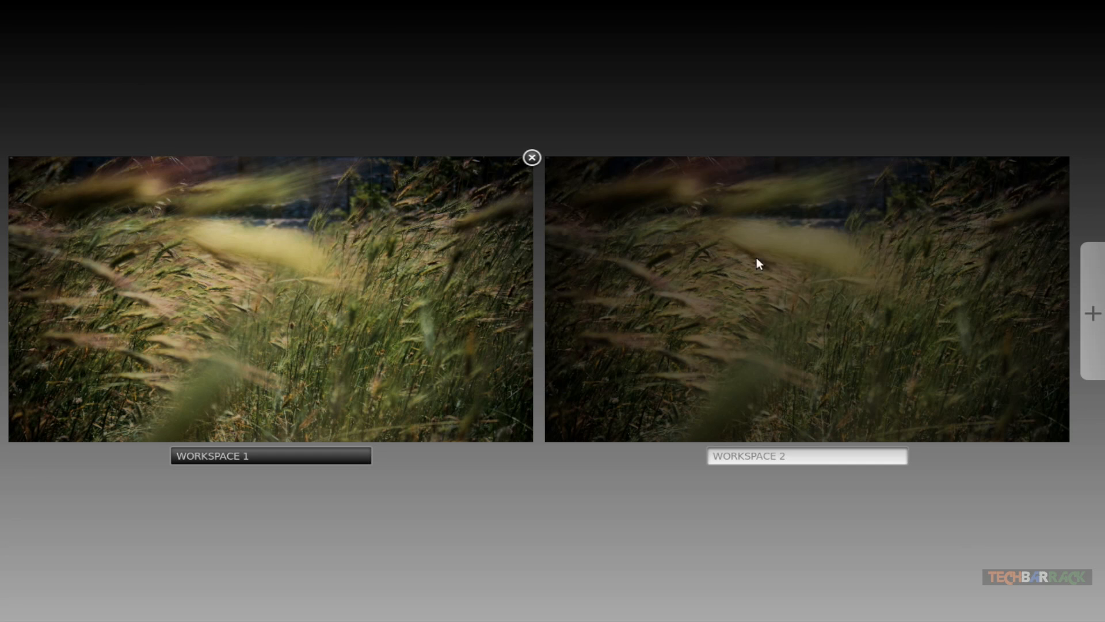
pyautogui.moveTo(929, 348)
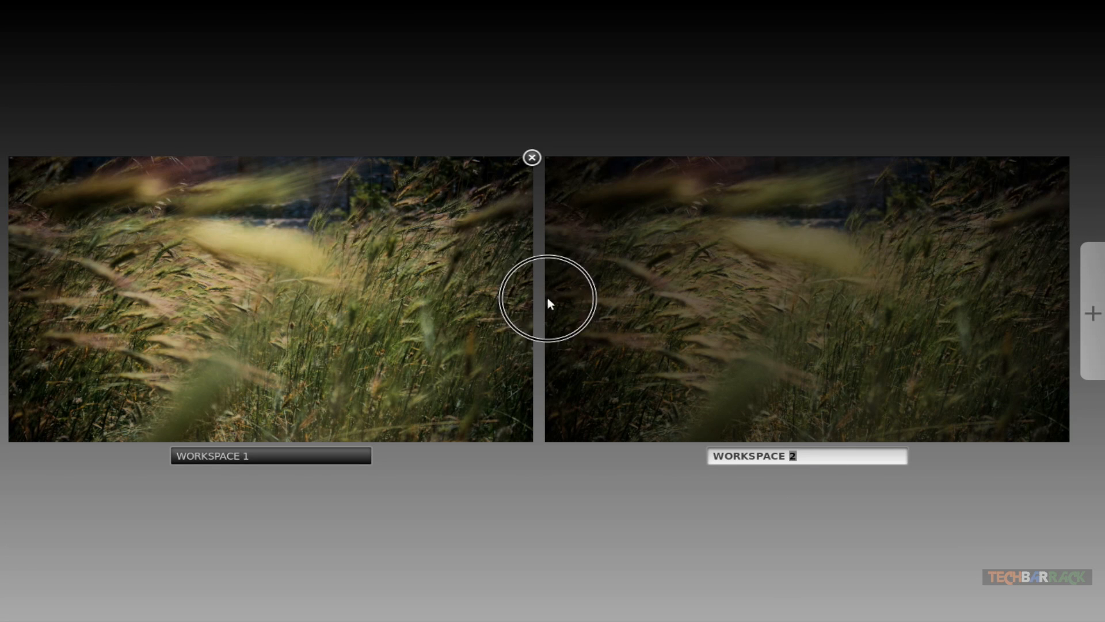
pyautogui.click(531, 157)
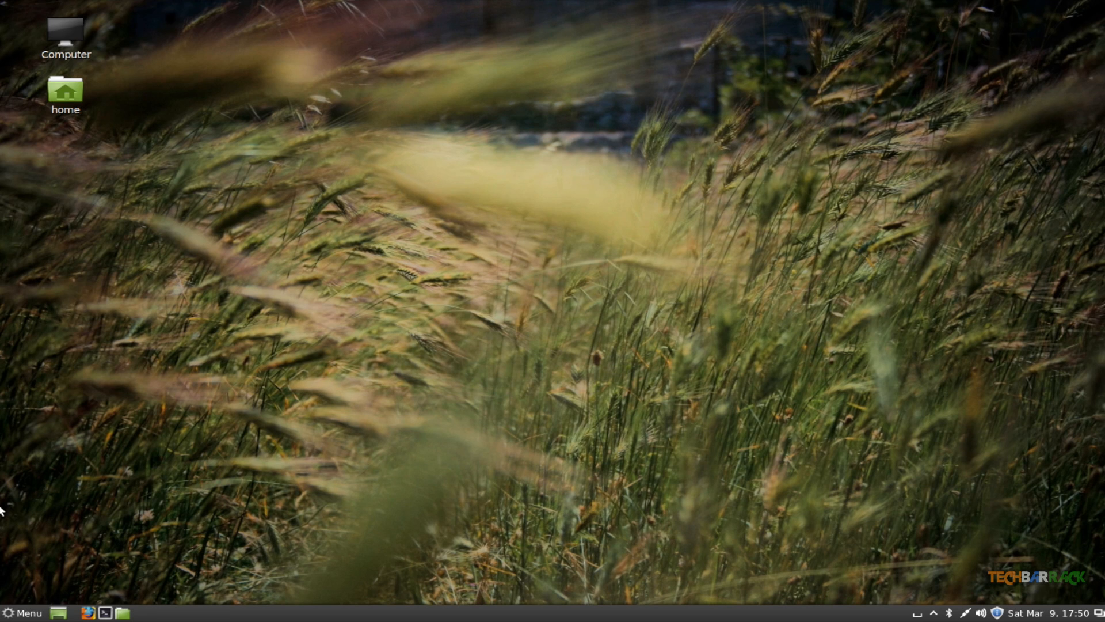
# Step: Browse the Cinnamon menu's Internet category, then search 'displa' to find Displays
pyautogui.click(22, 612)
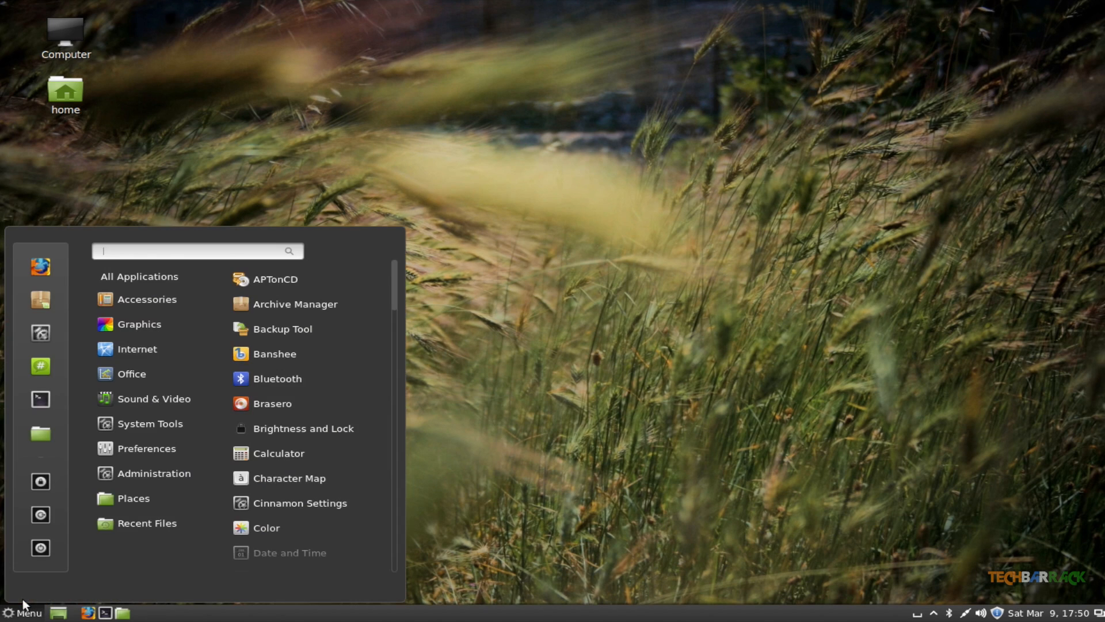
pyautogui.click(134, 497)
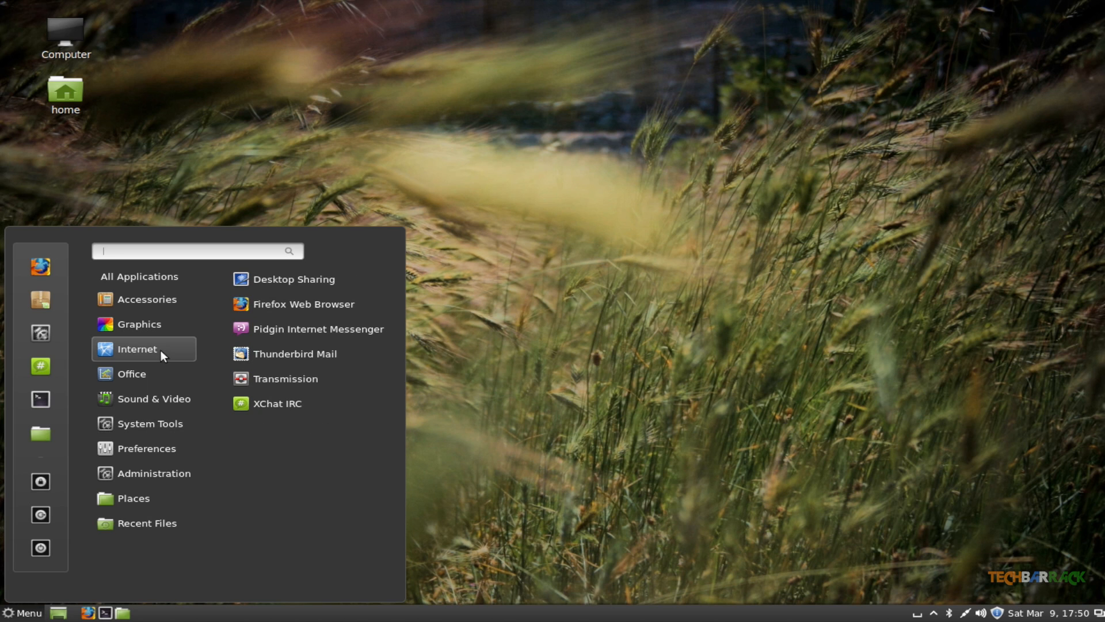
pyautogui.moveTo(61, 268)
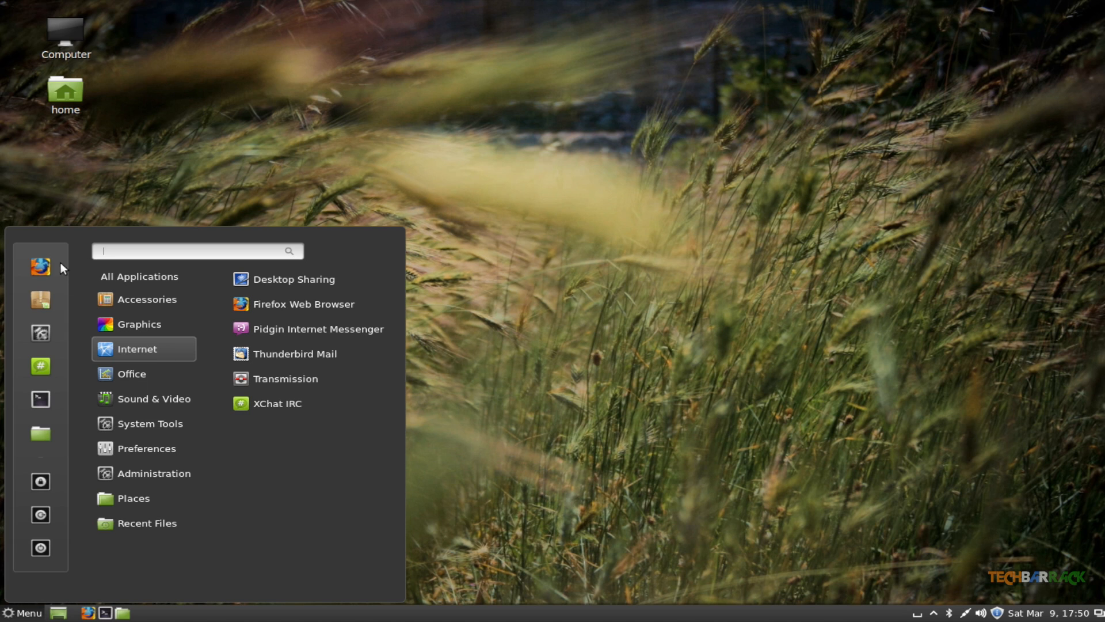
pyautogui.moveTo(41, 433)
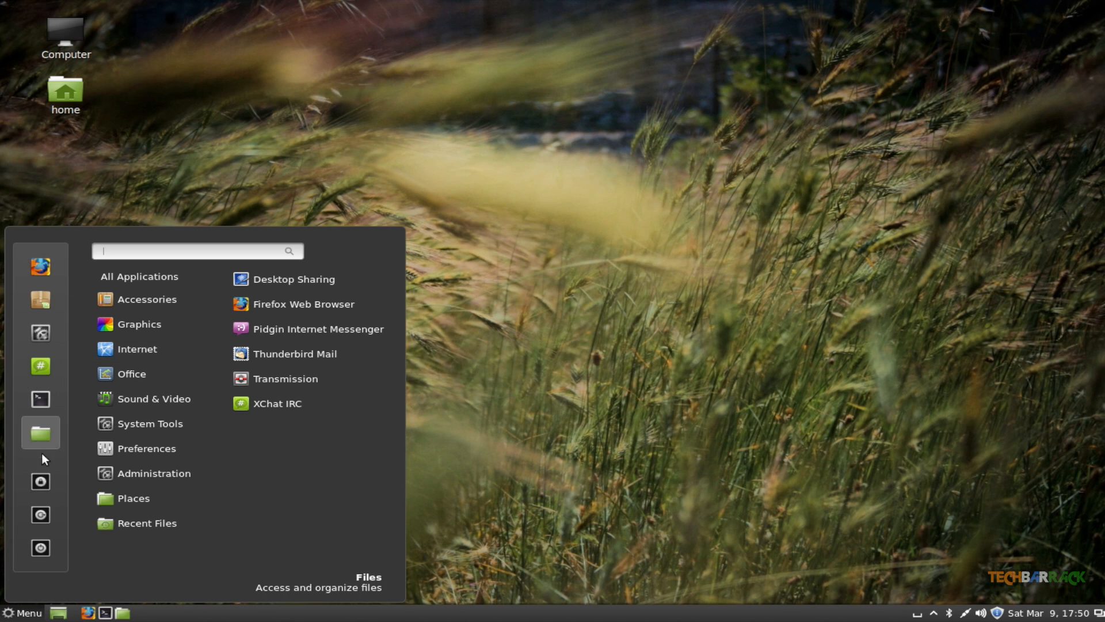
pyautogui.moveTo(40, 515)
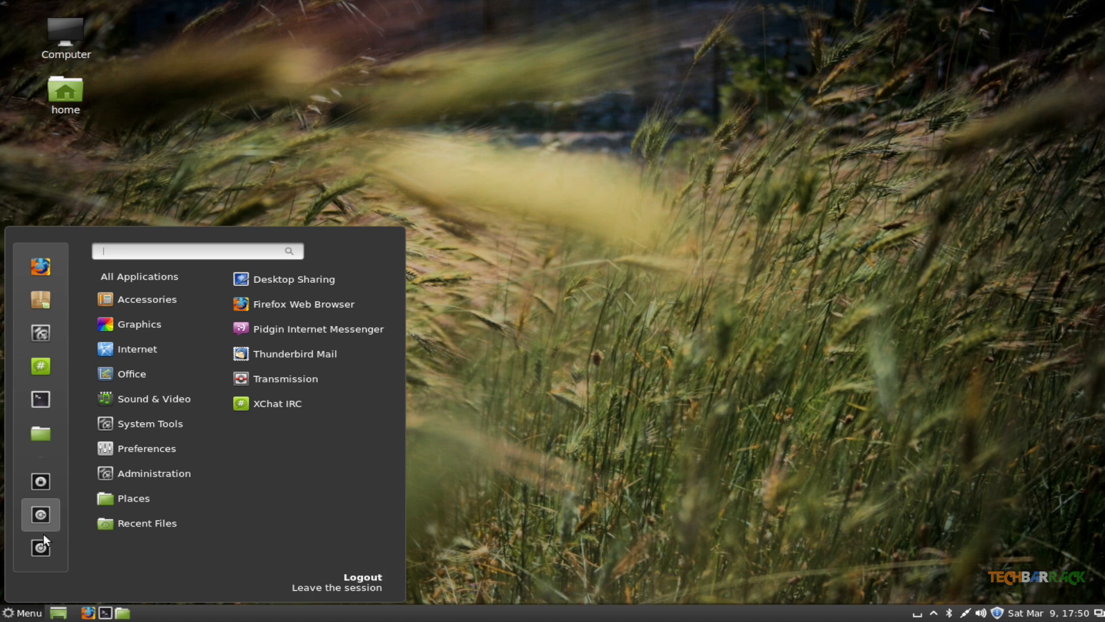
pyautogui.moveTo(41, 548)
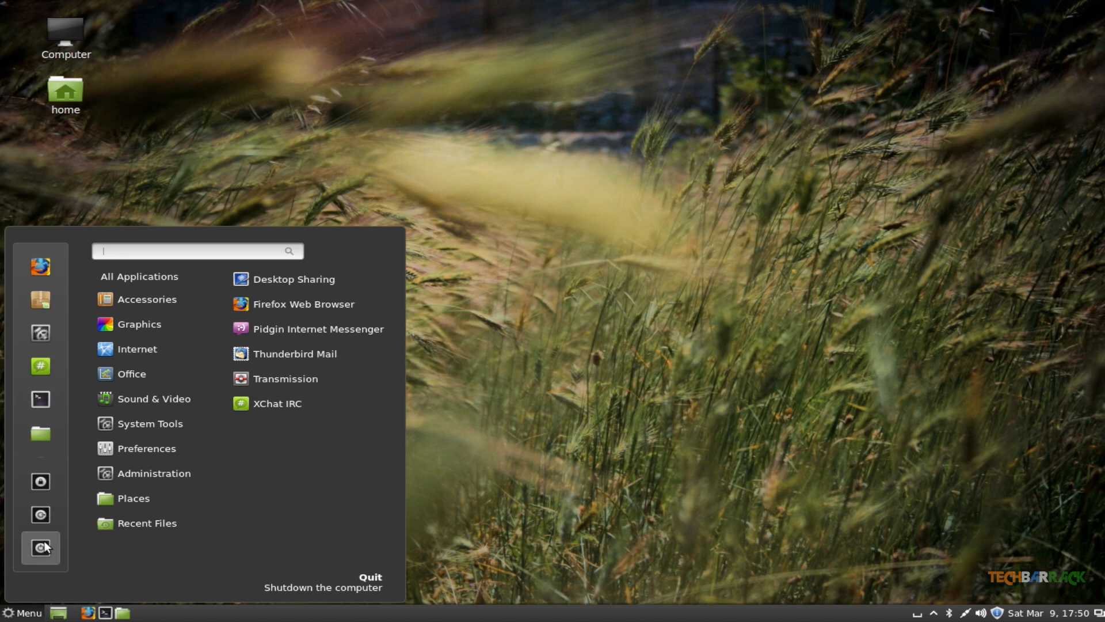
pyautogui.click(148, 473)
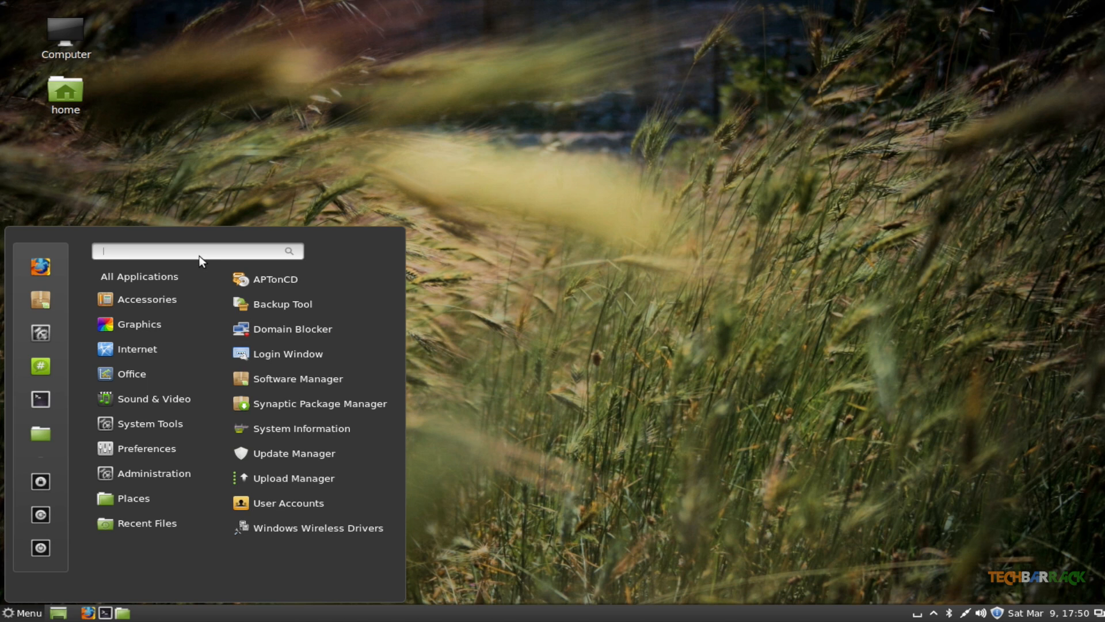
pyautogui.write('displa')
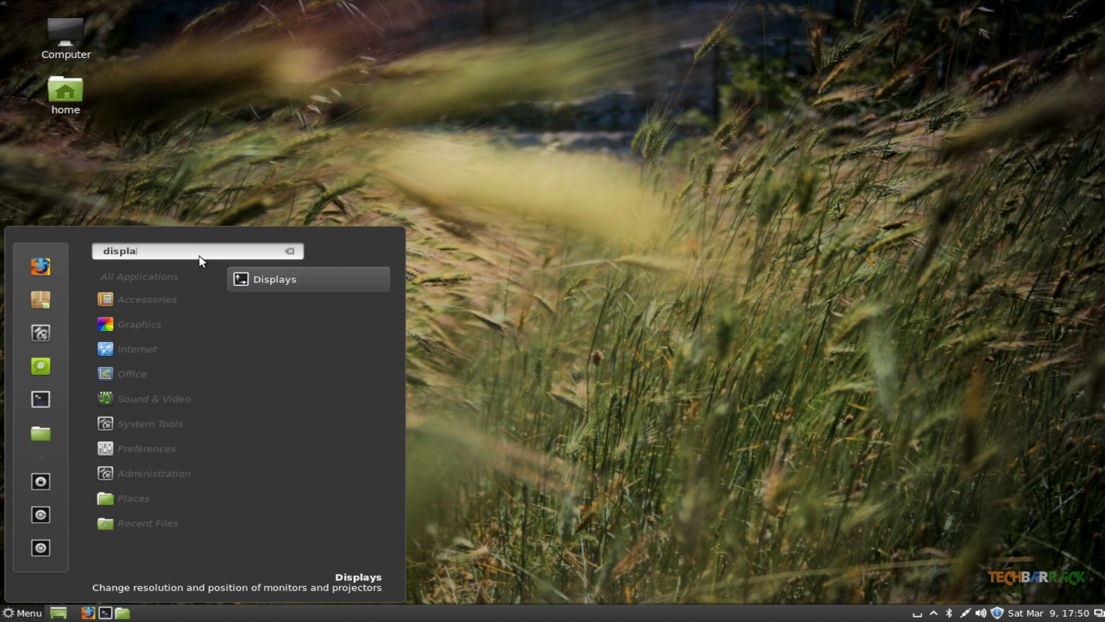
pyautogui.moveTo(419, 256)
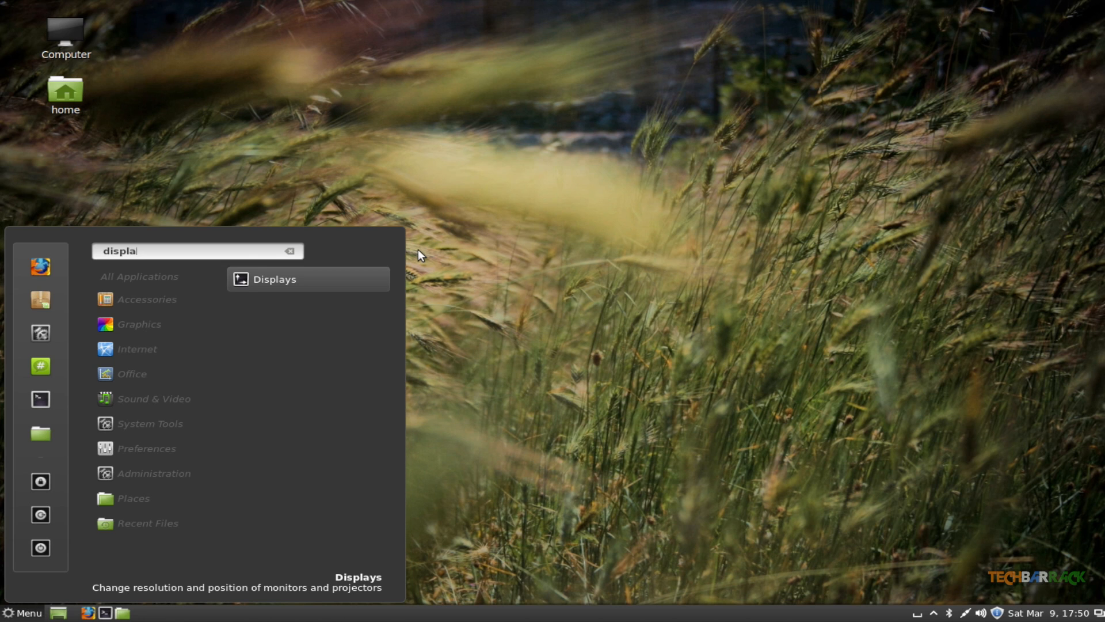
pyautogui.moveTo(359, 131)
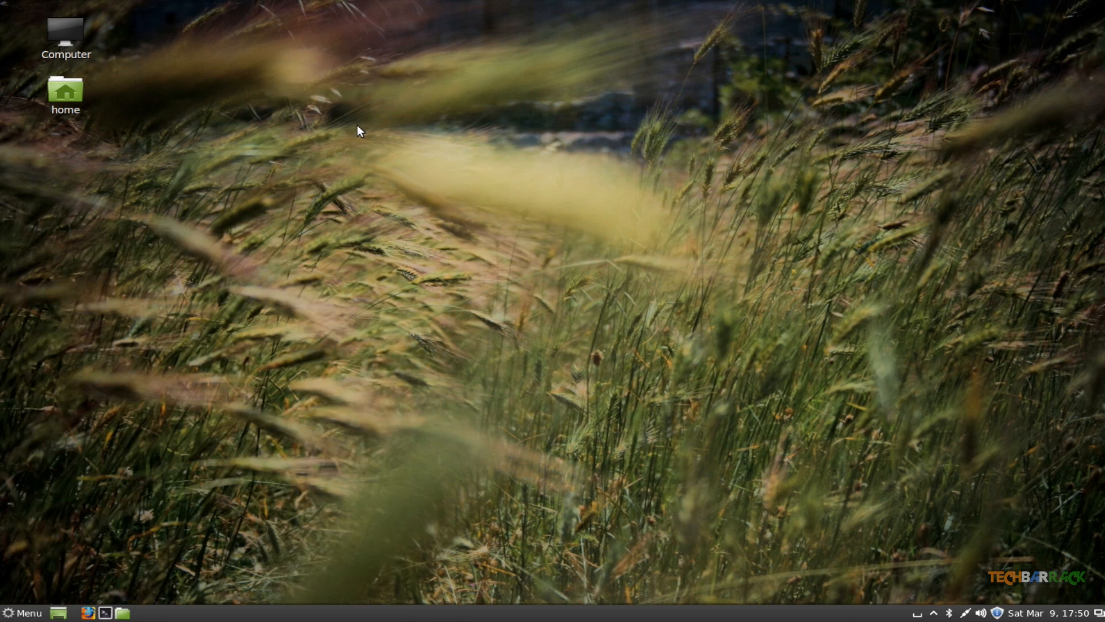
pyautogui.moveTo(111, 478)
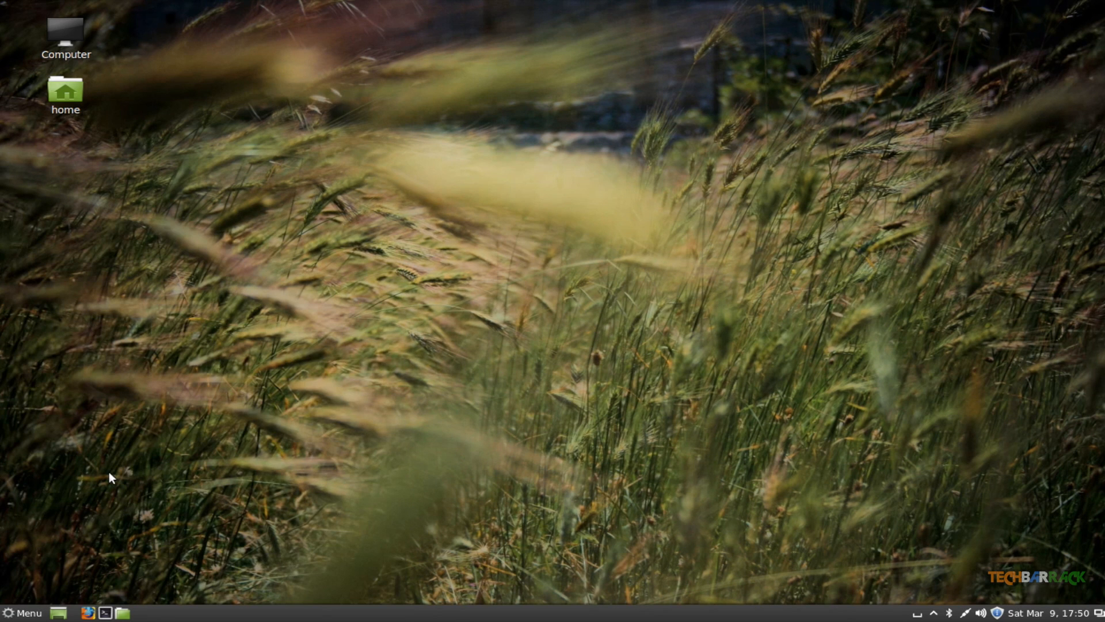
pyautogui.moveTo(117, 395)
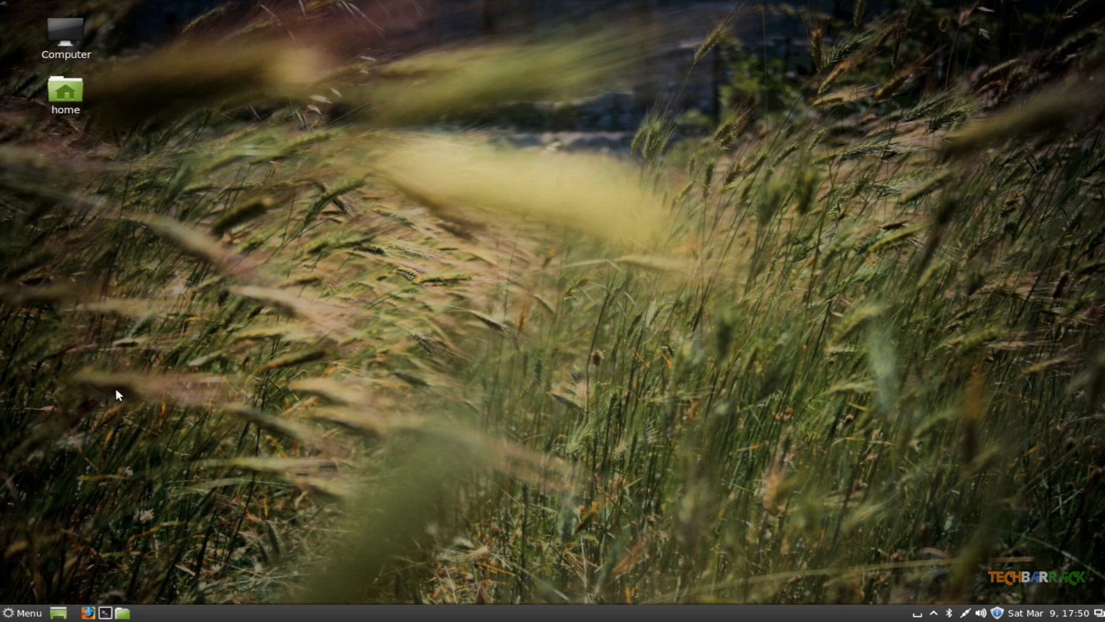
pyautogui.moveTo(248, 476)
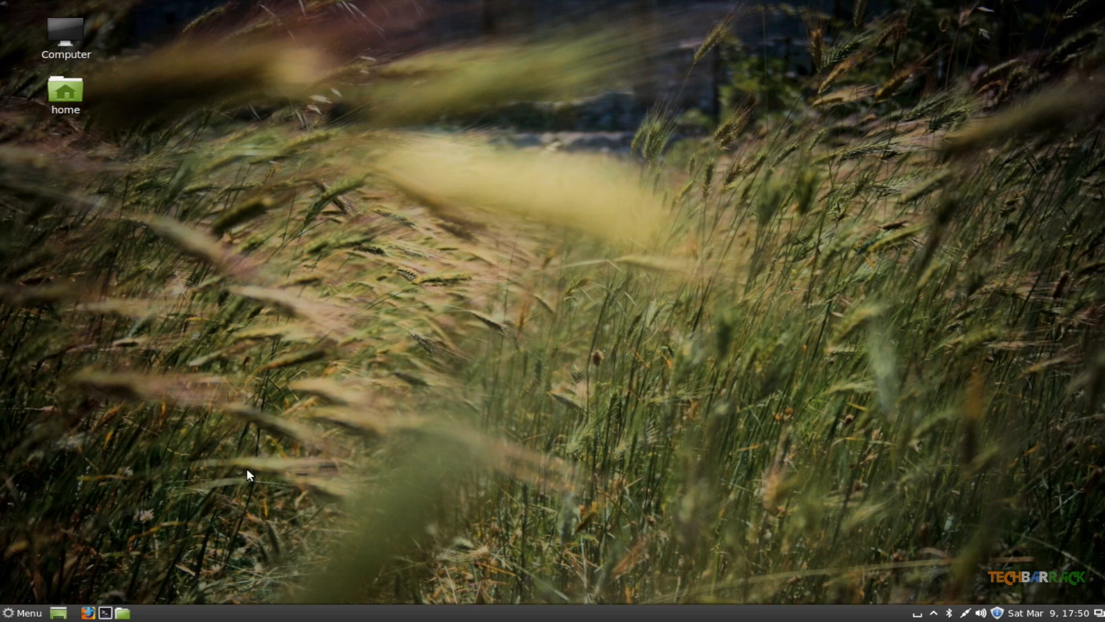